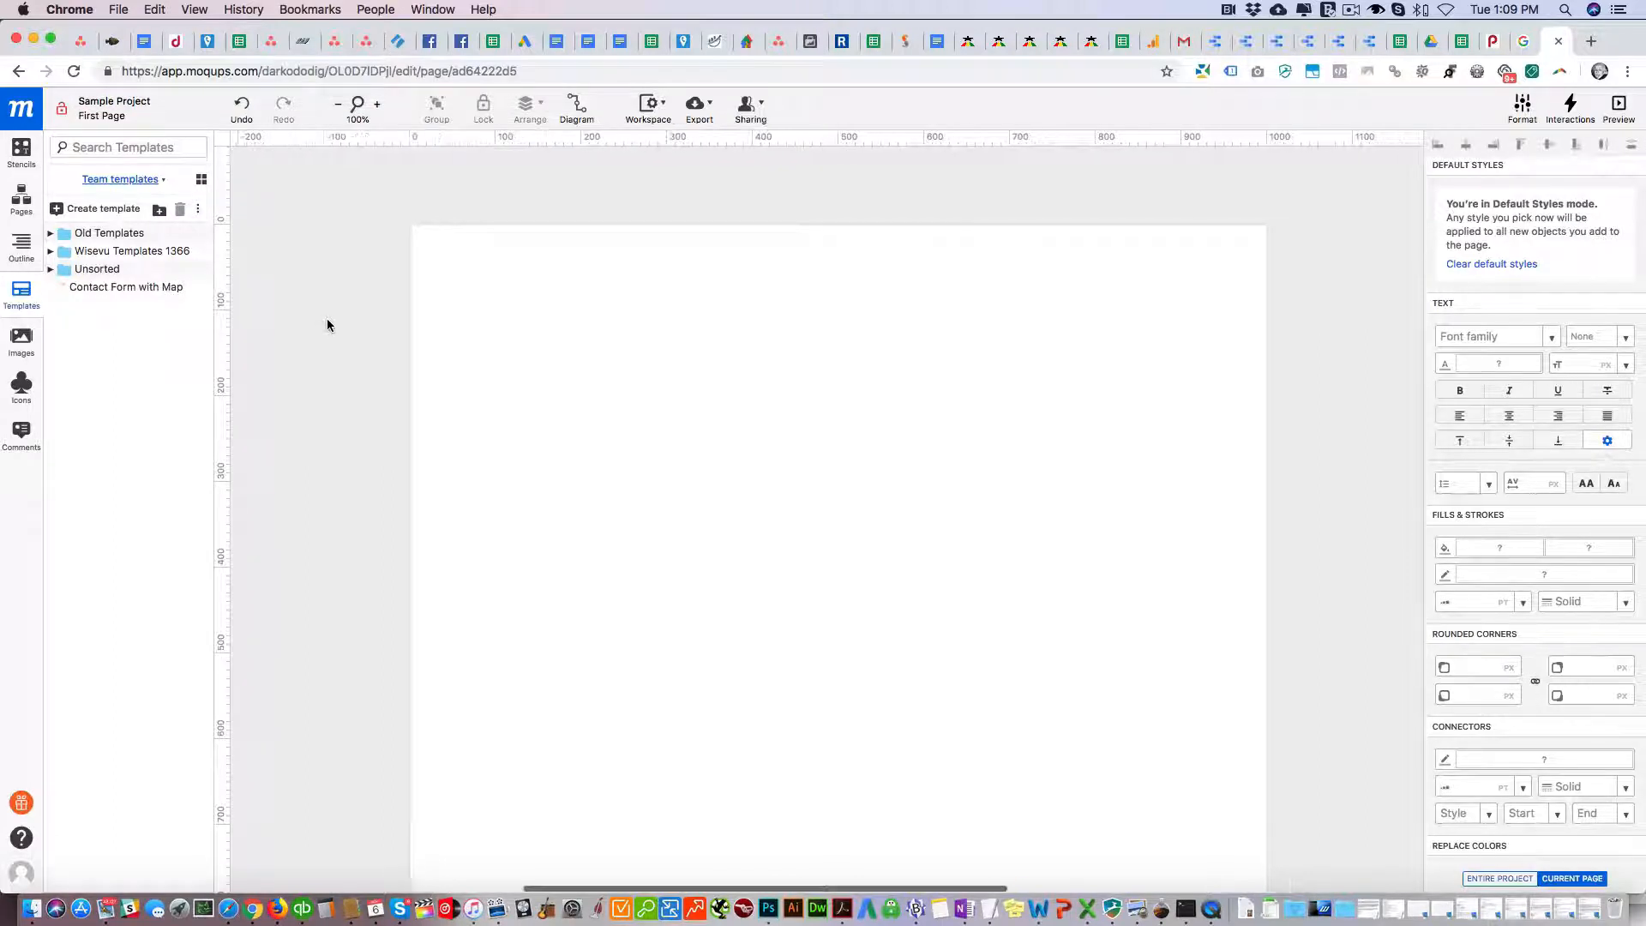
Set the page width to 1366 px via Workspace > Page settings and apply it.
click(648, 108)
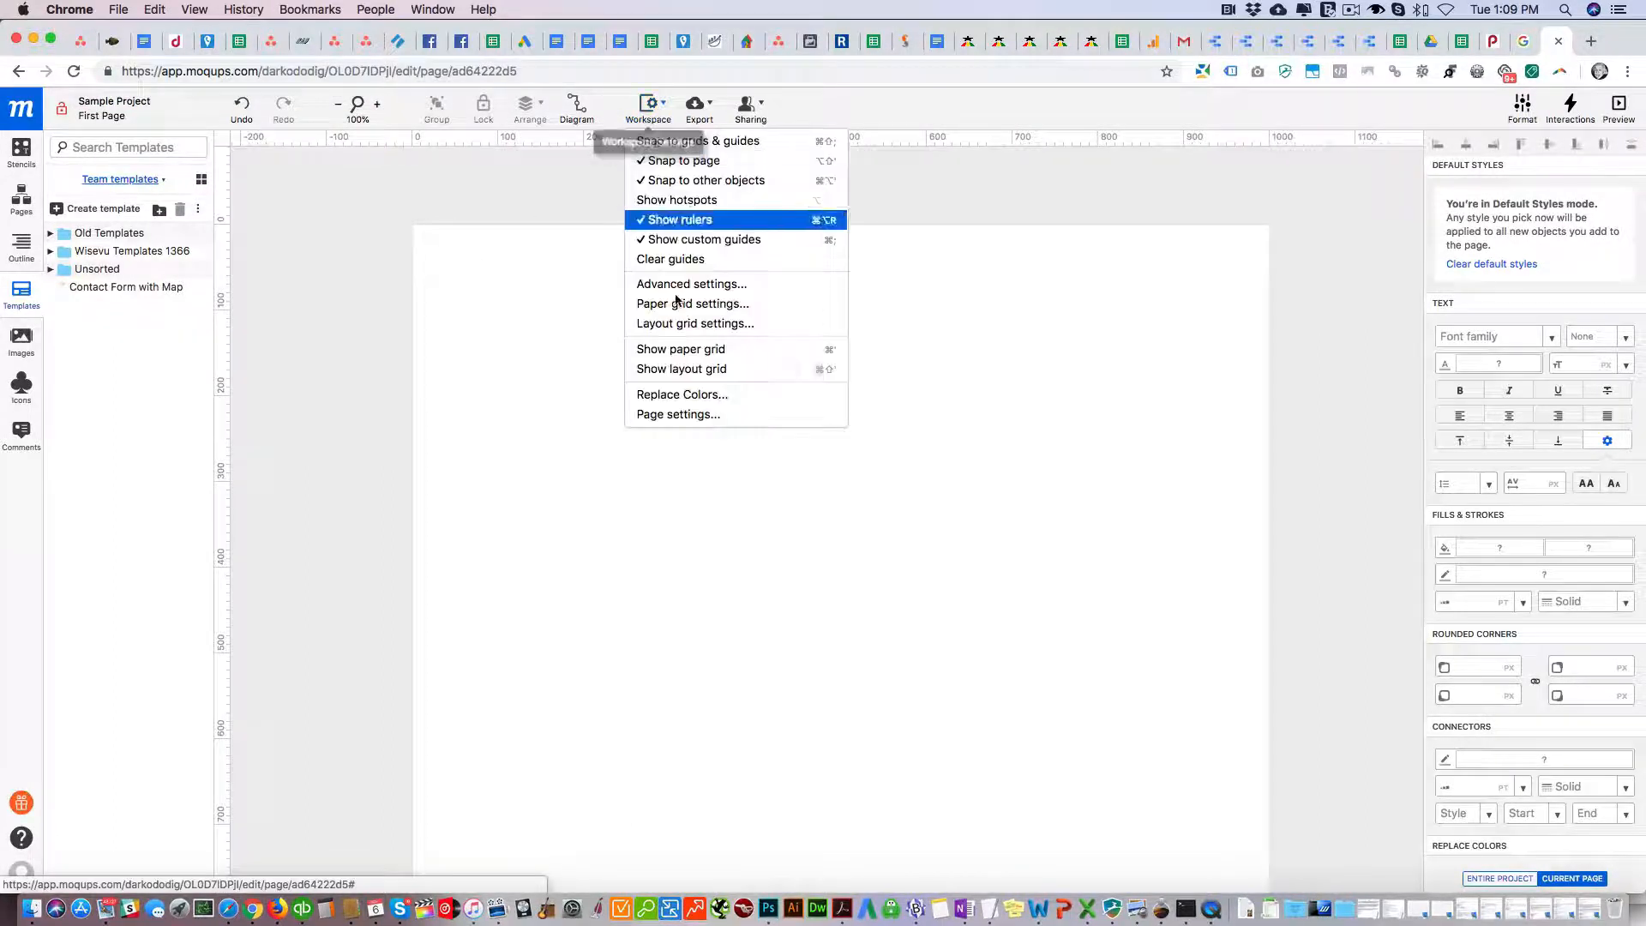
click(678, 413)
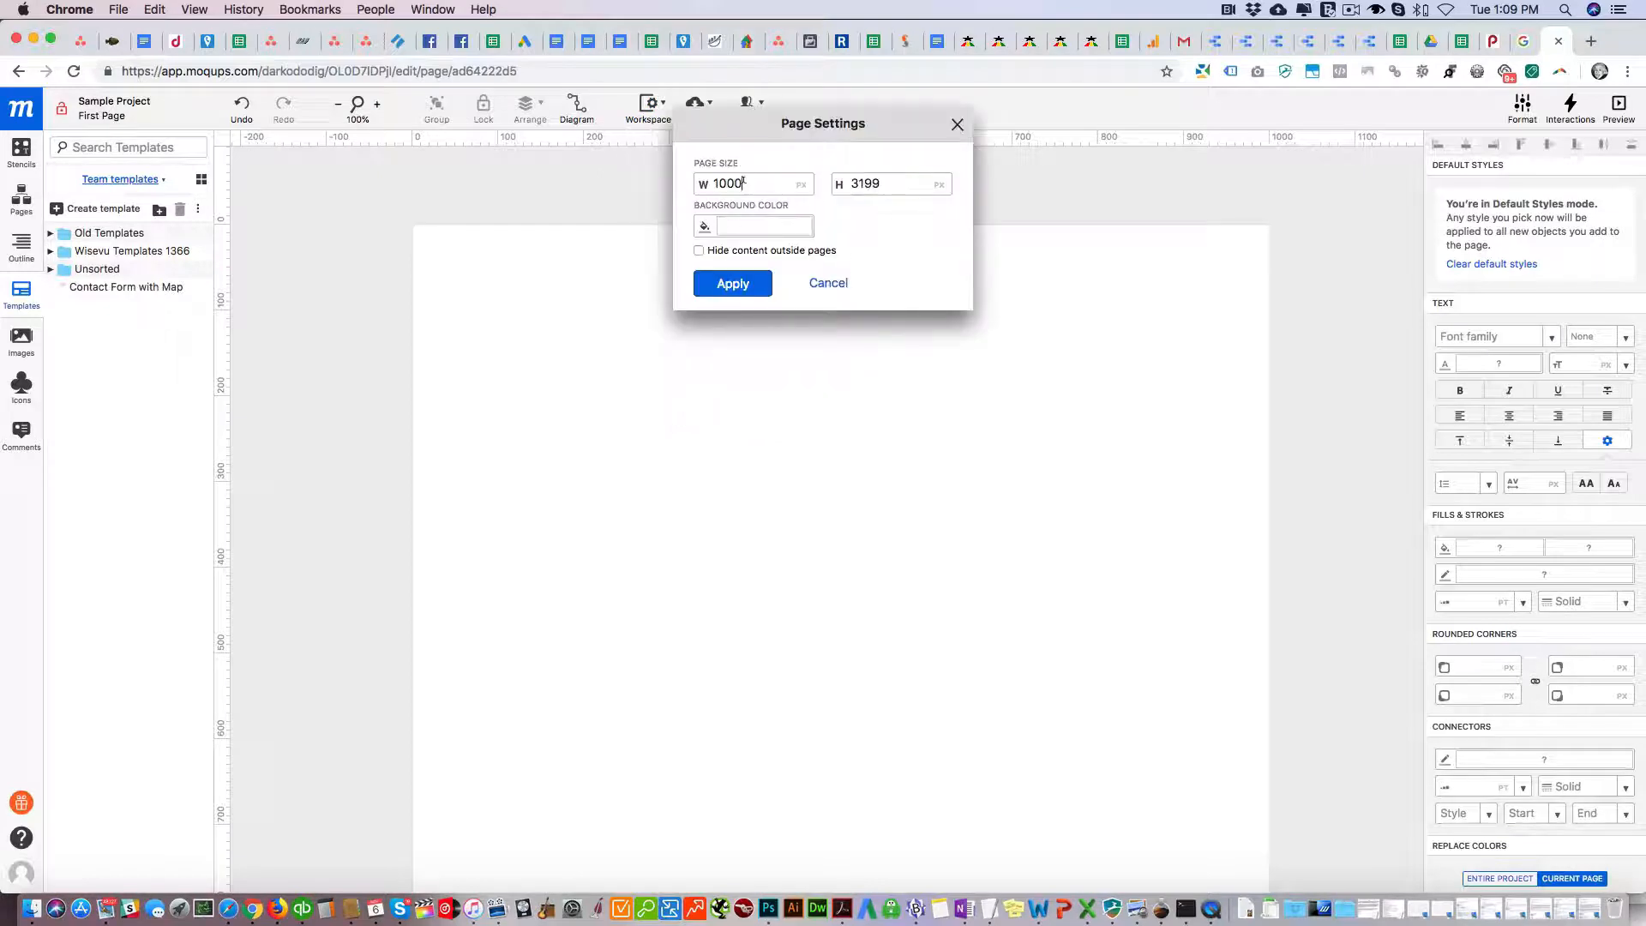
text(13)
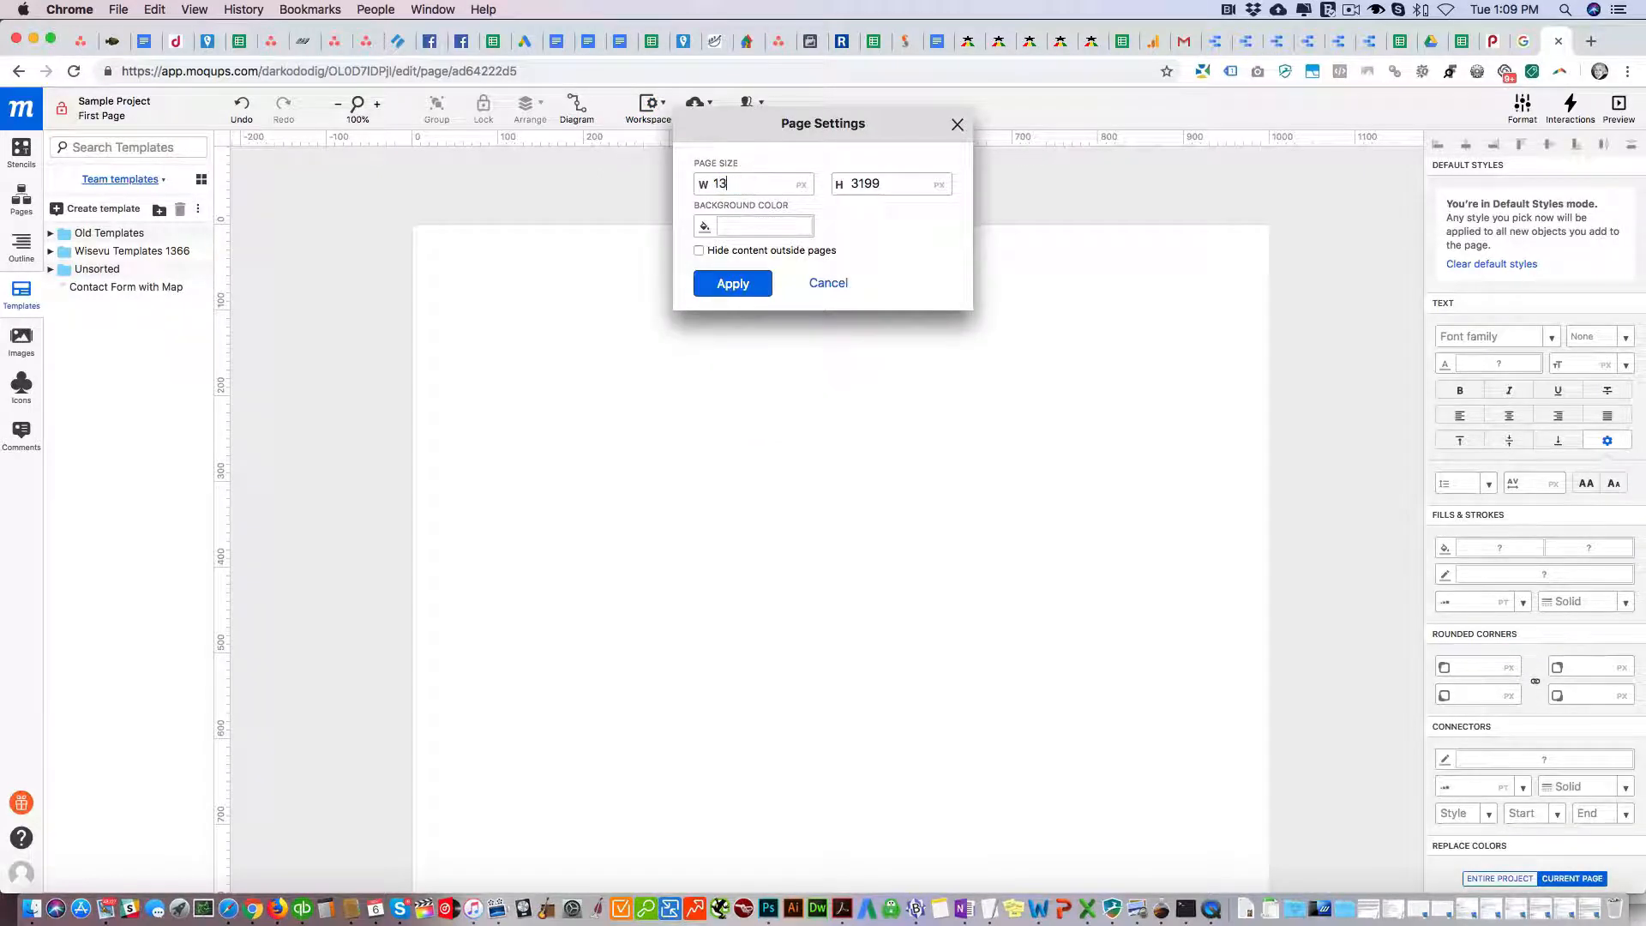
click(732, 283)
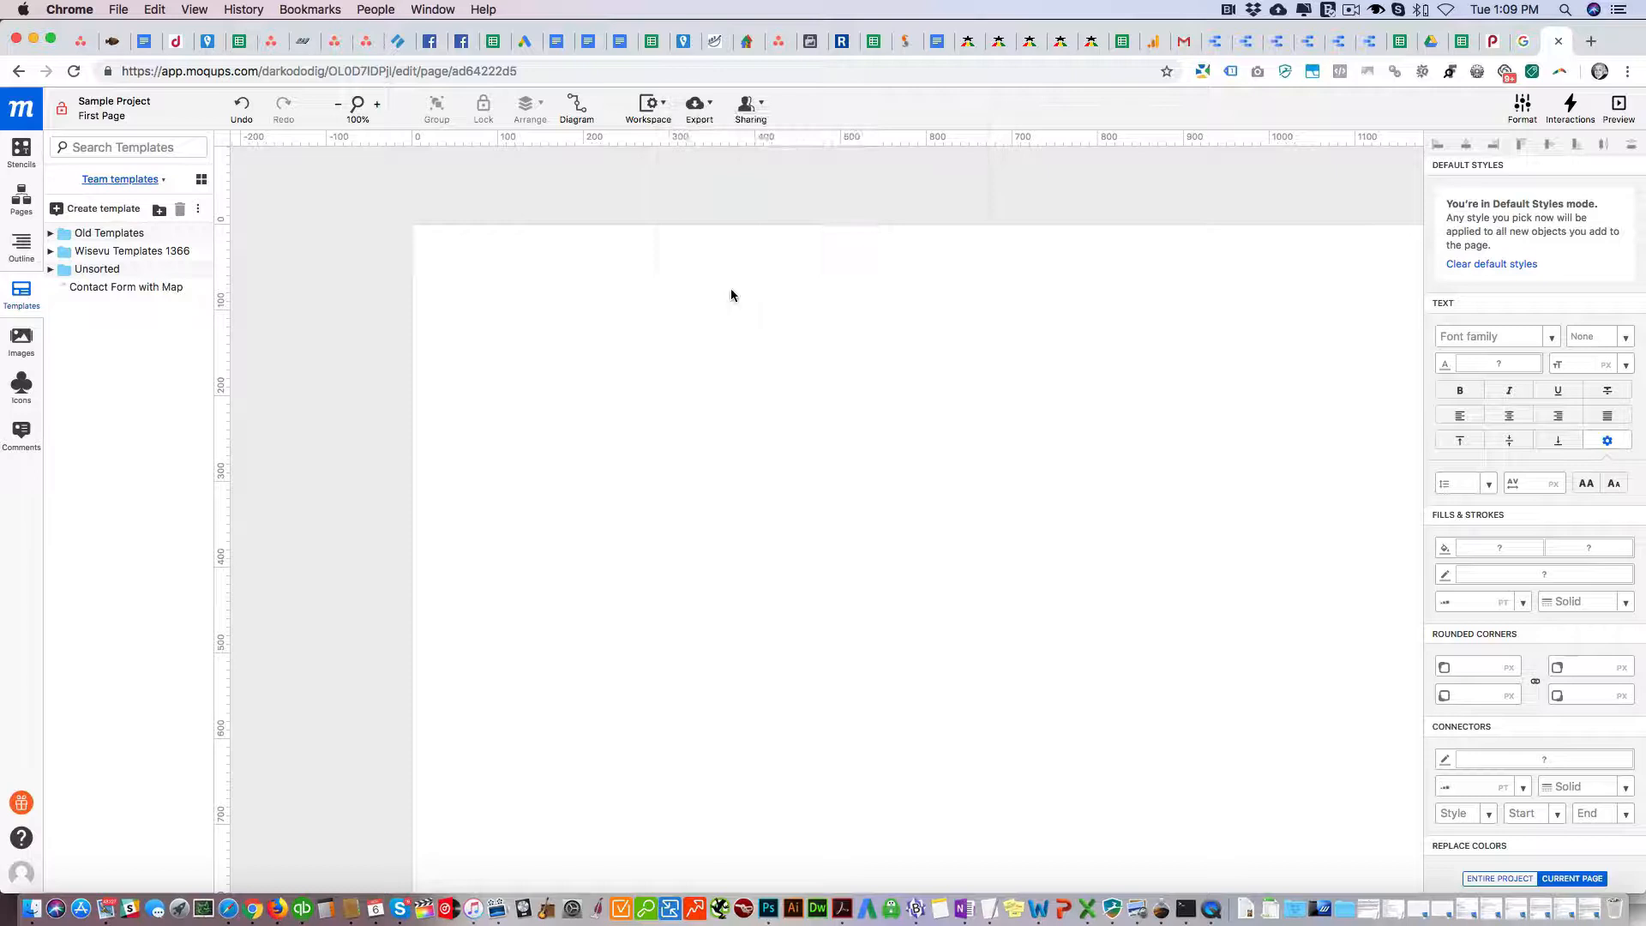
Insert Nav Bar 1 from the Wisevu Templates 1366 collection at the top of the page.
scroll(right, 3)
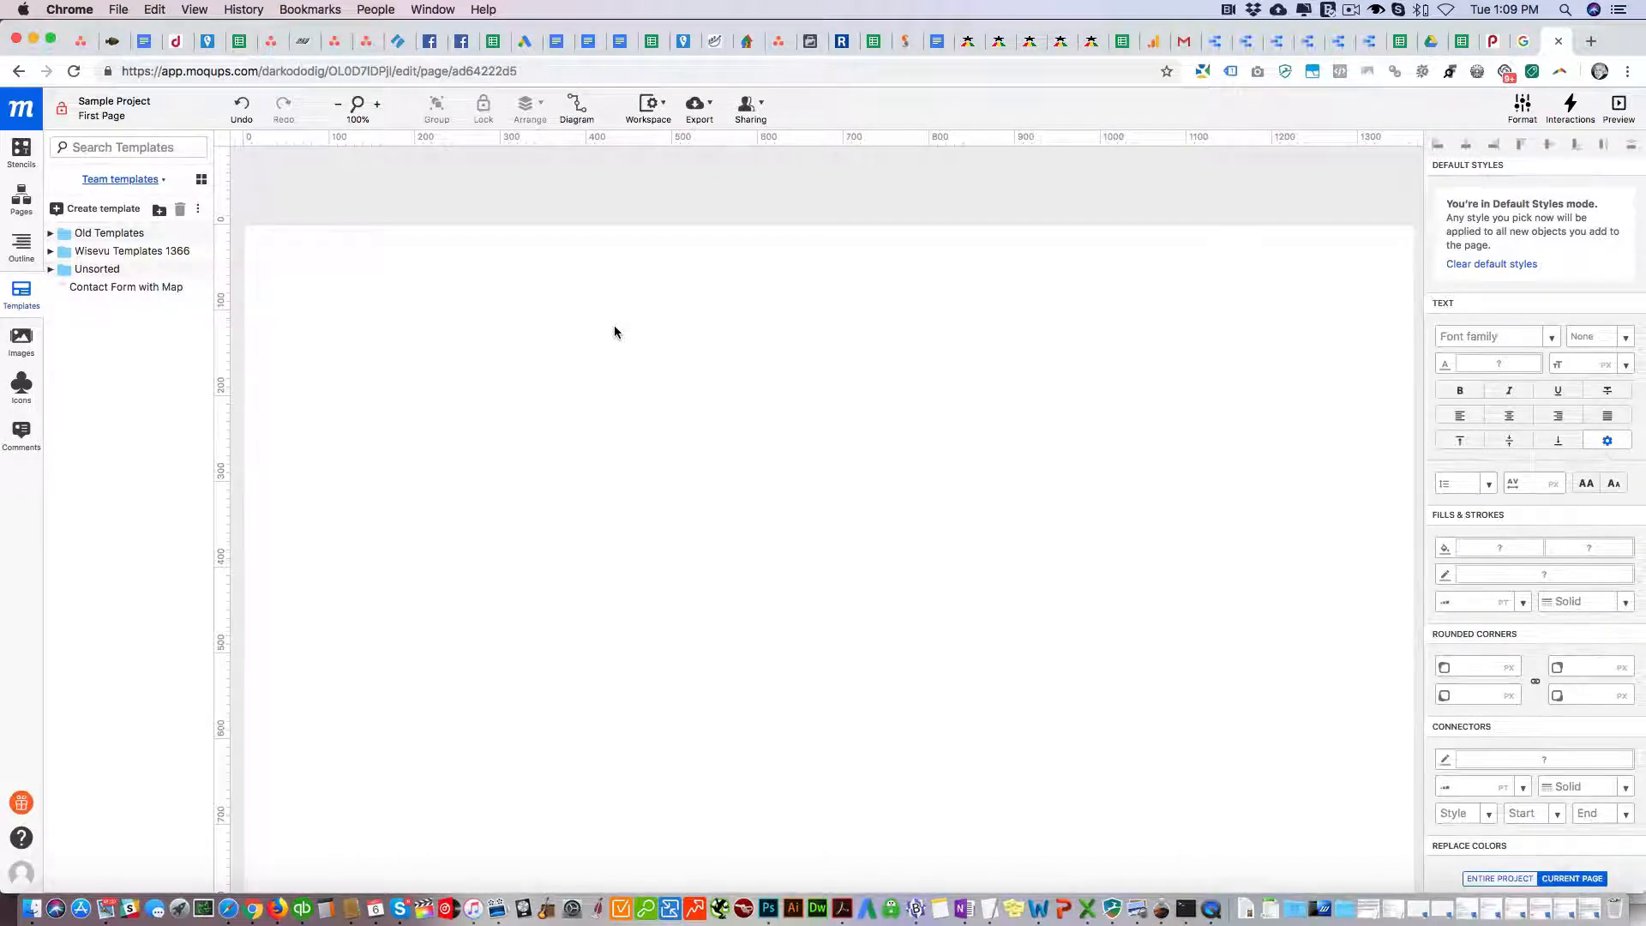
drag(132, 250, 311, 237)
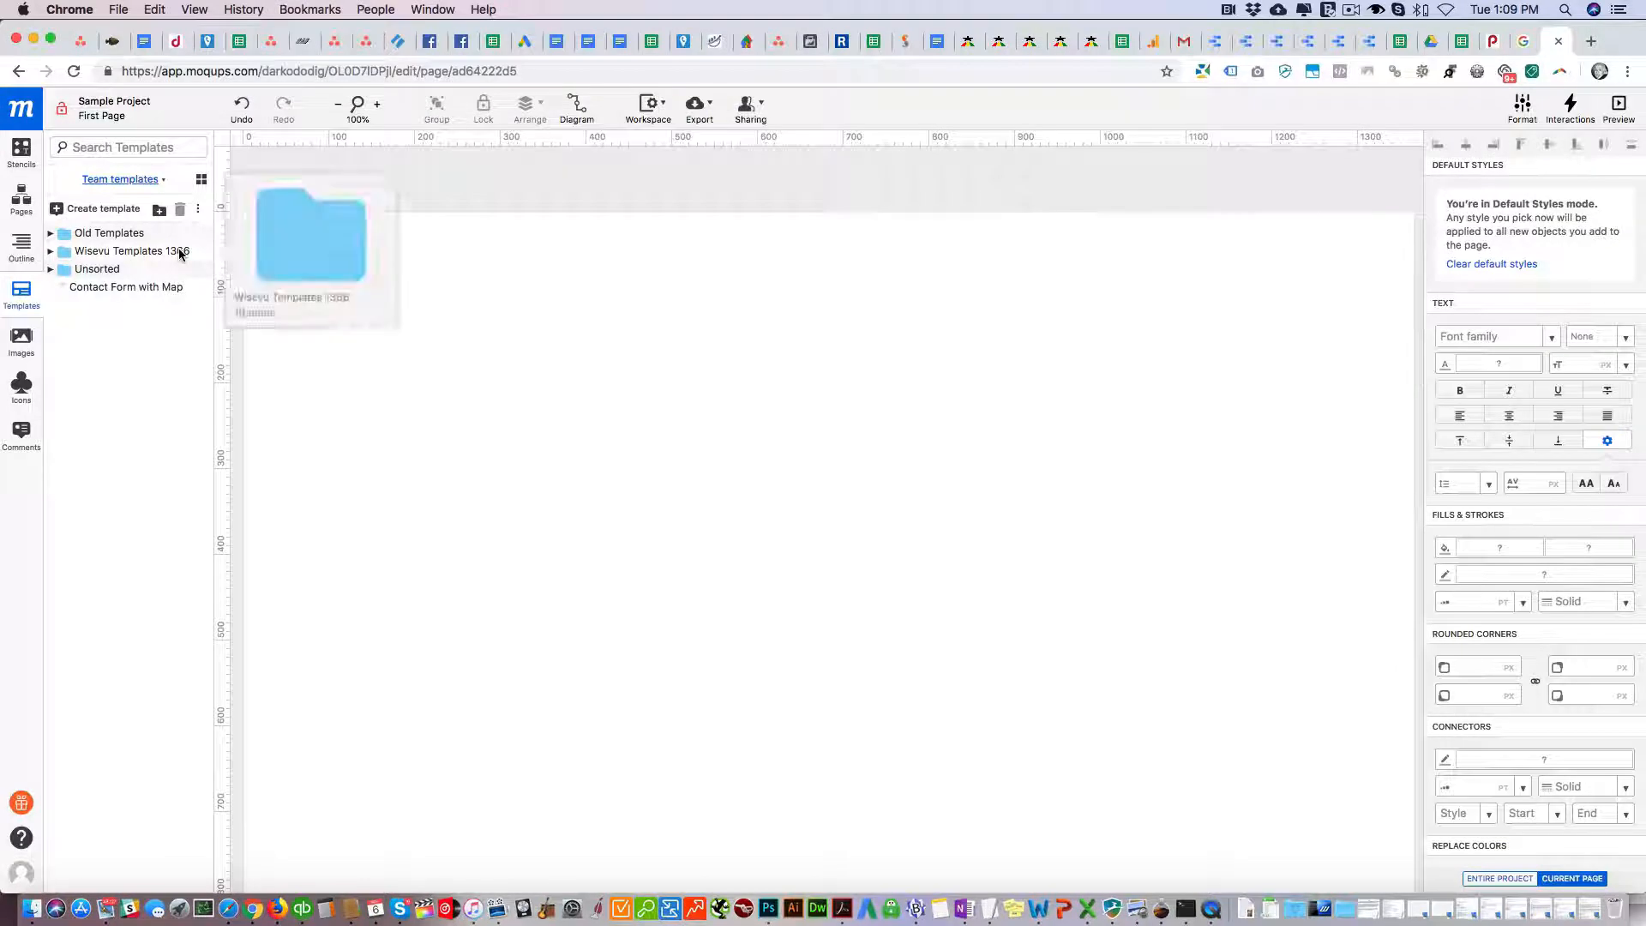
click(129, 251)
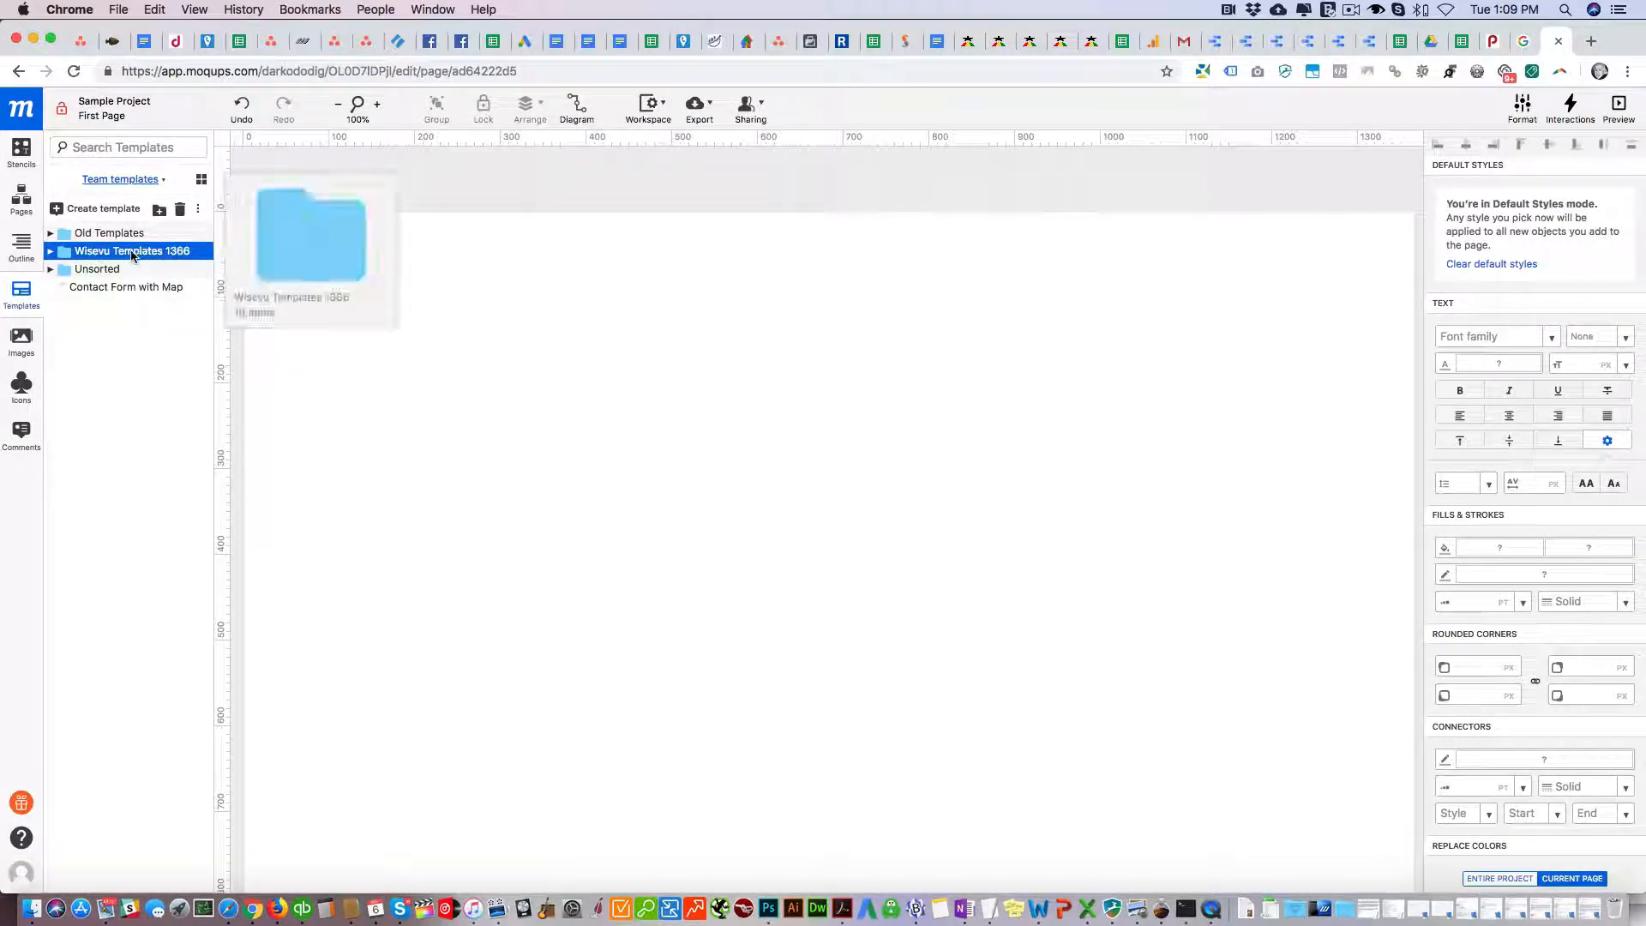
click(50, 250)
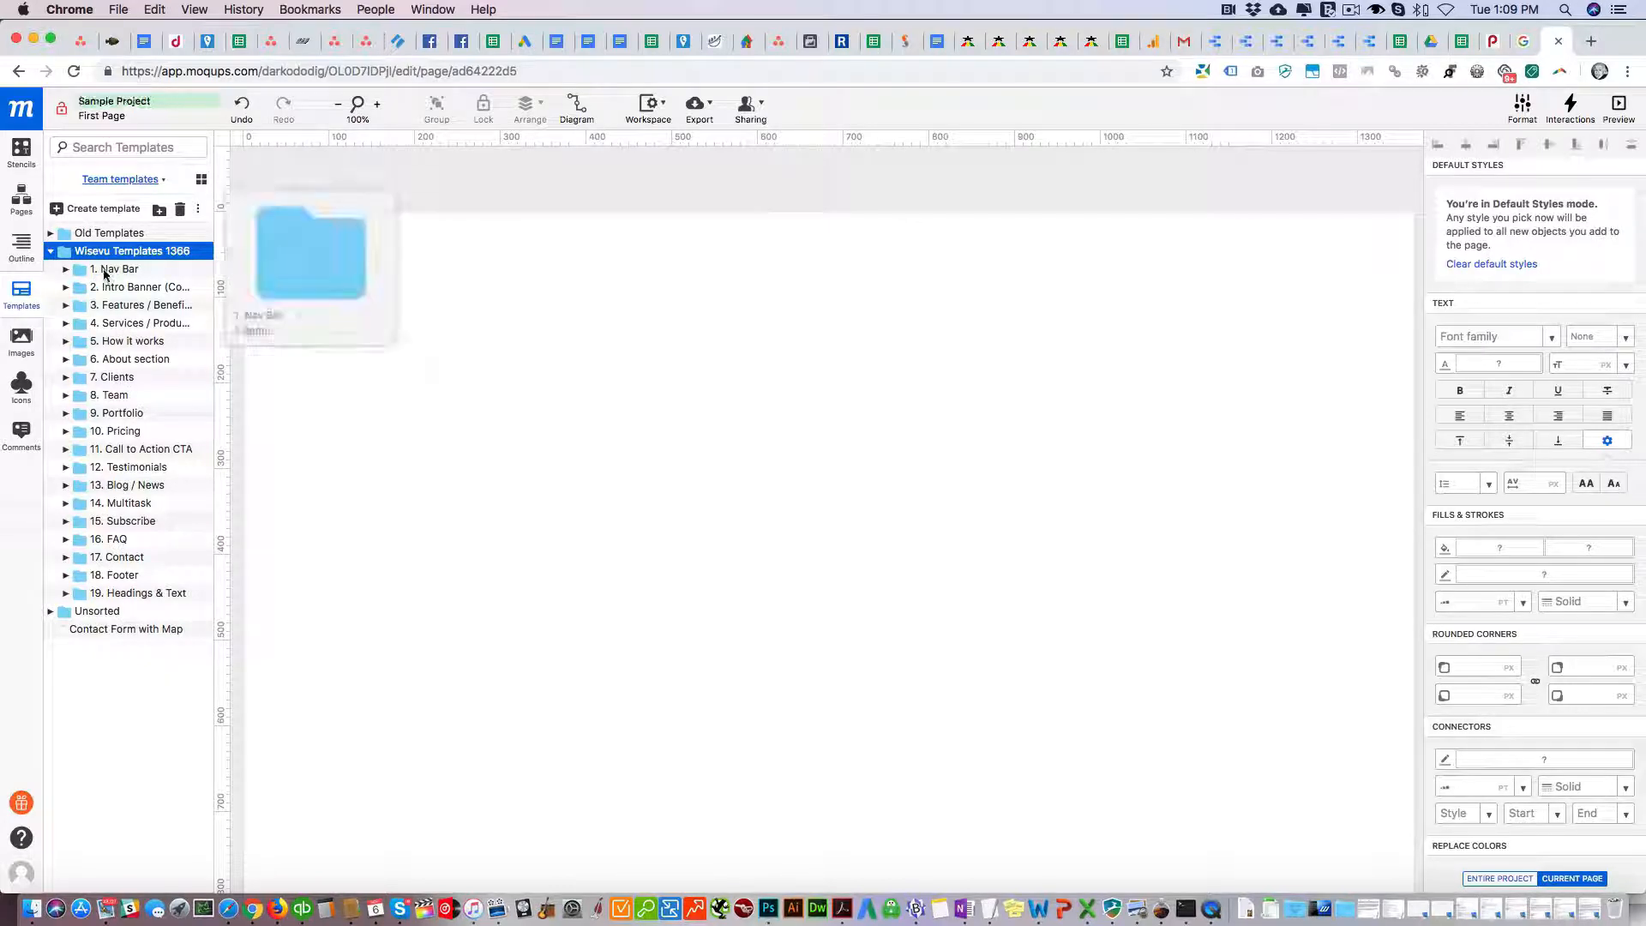
click(65, 270)
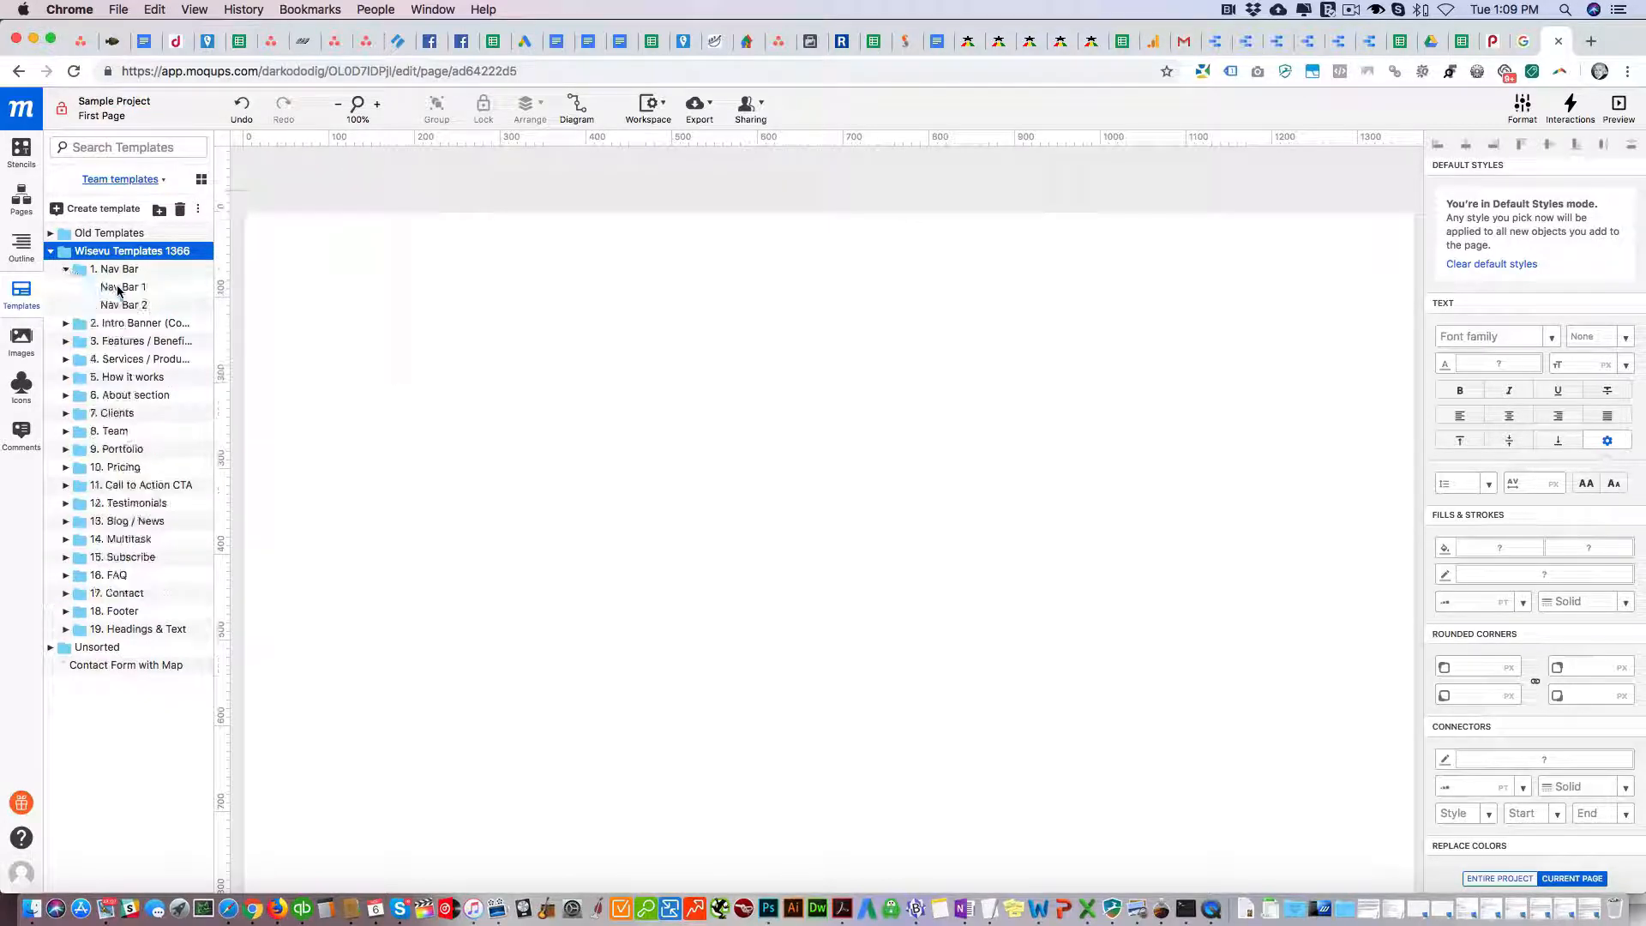
click(123, 286)
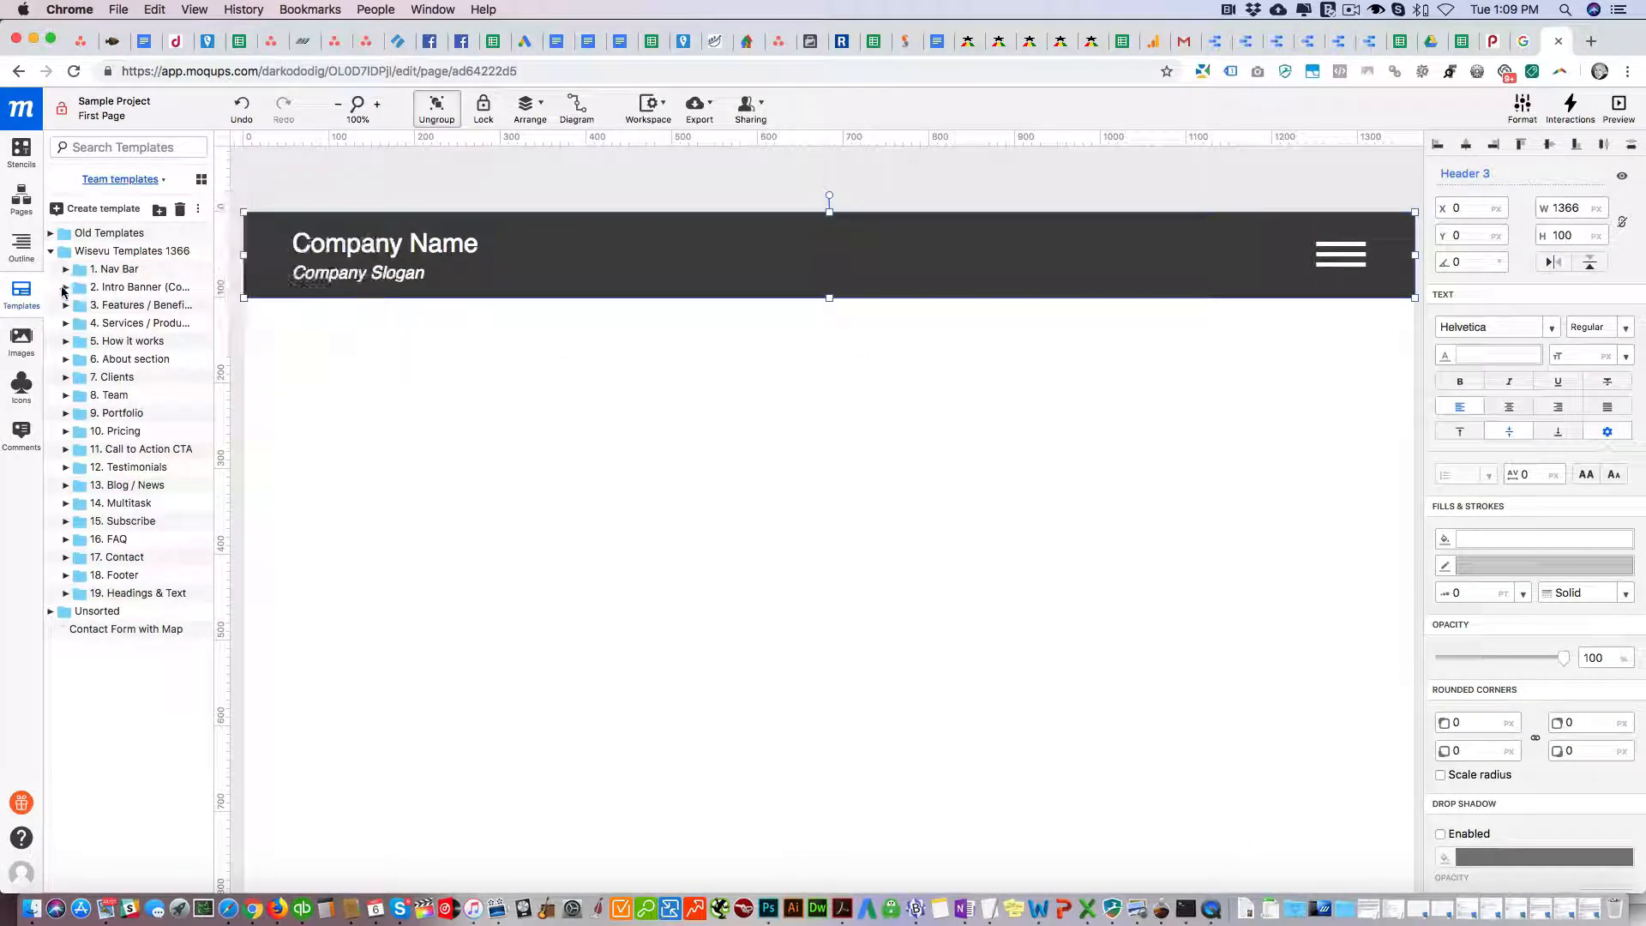
Insert Intro Banner 1 under the nav bar.
click(67, 287)
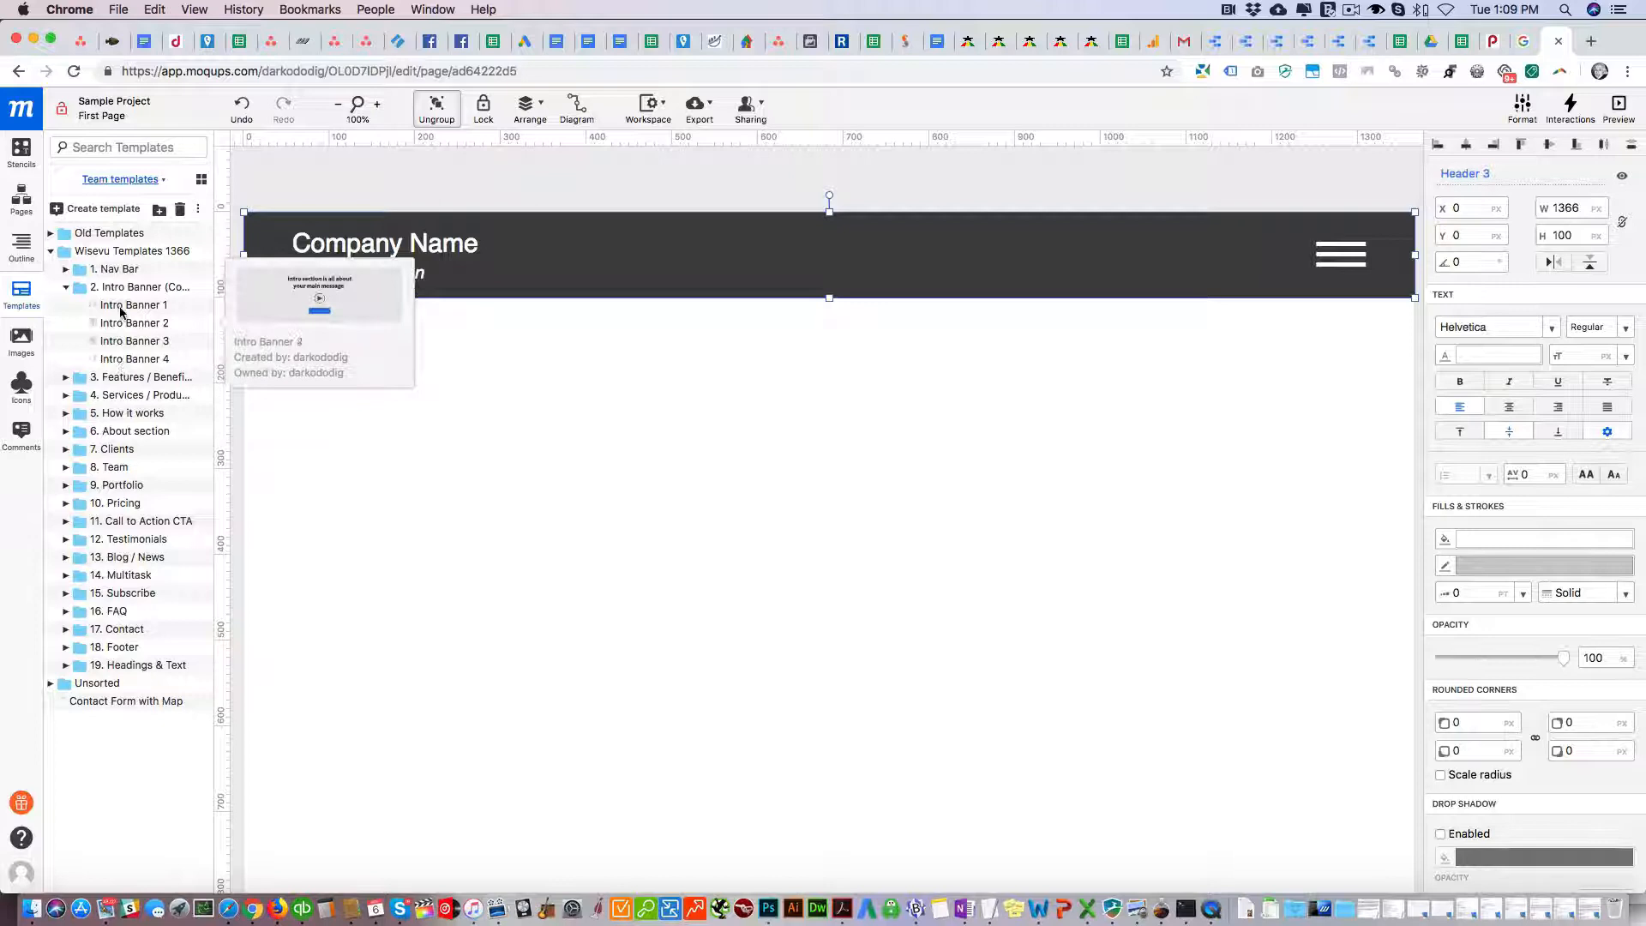
click(133, 306)
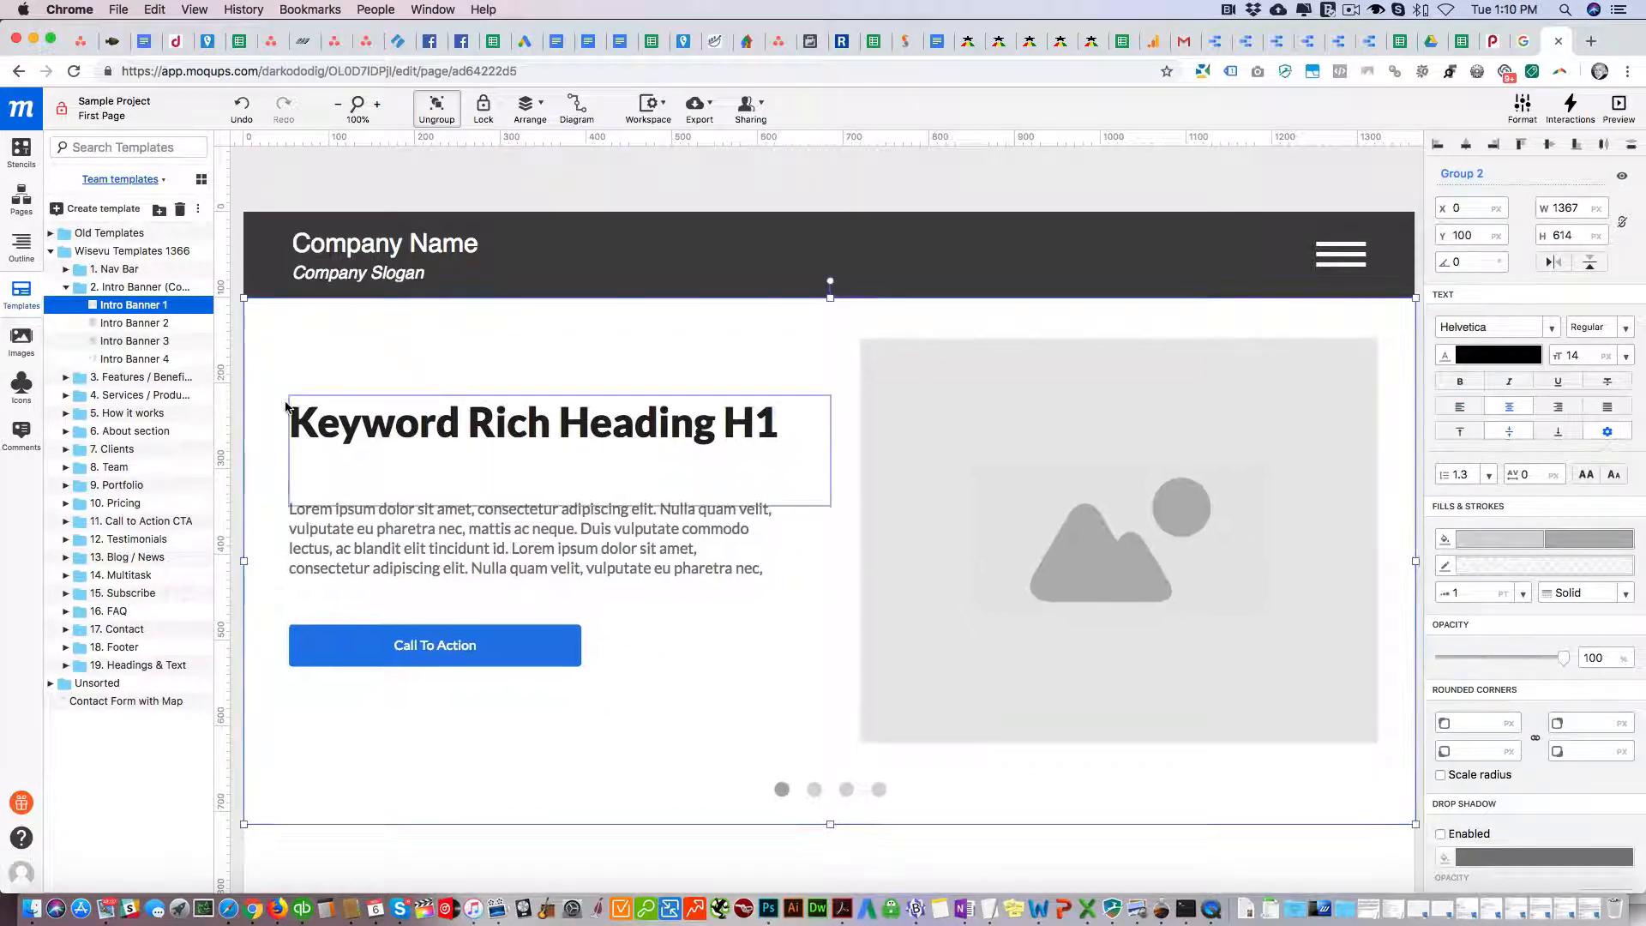
Scroll down the page past the duplicate intro banner.
scroll(down, 3)
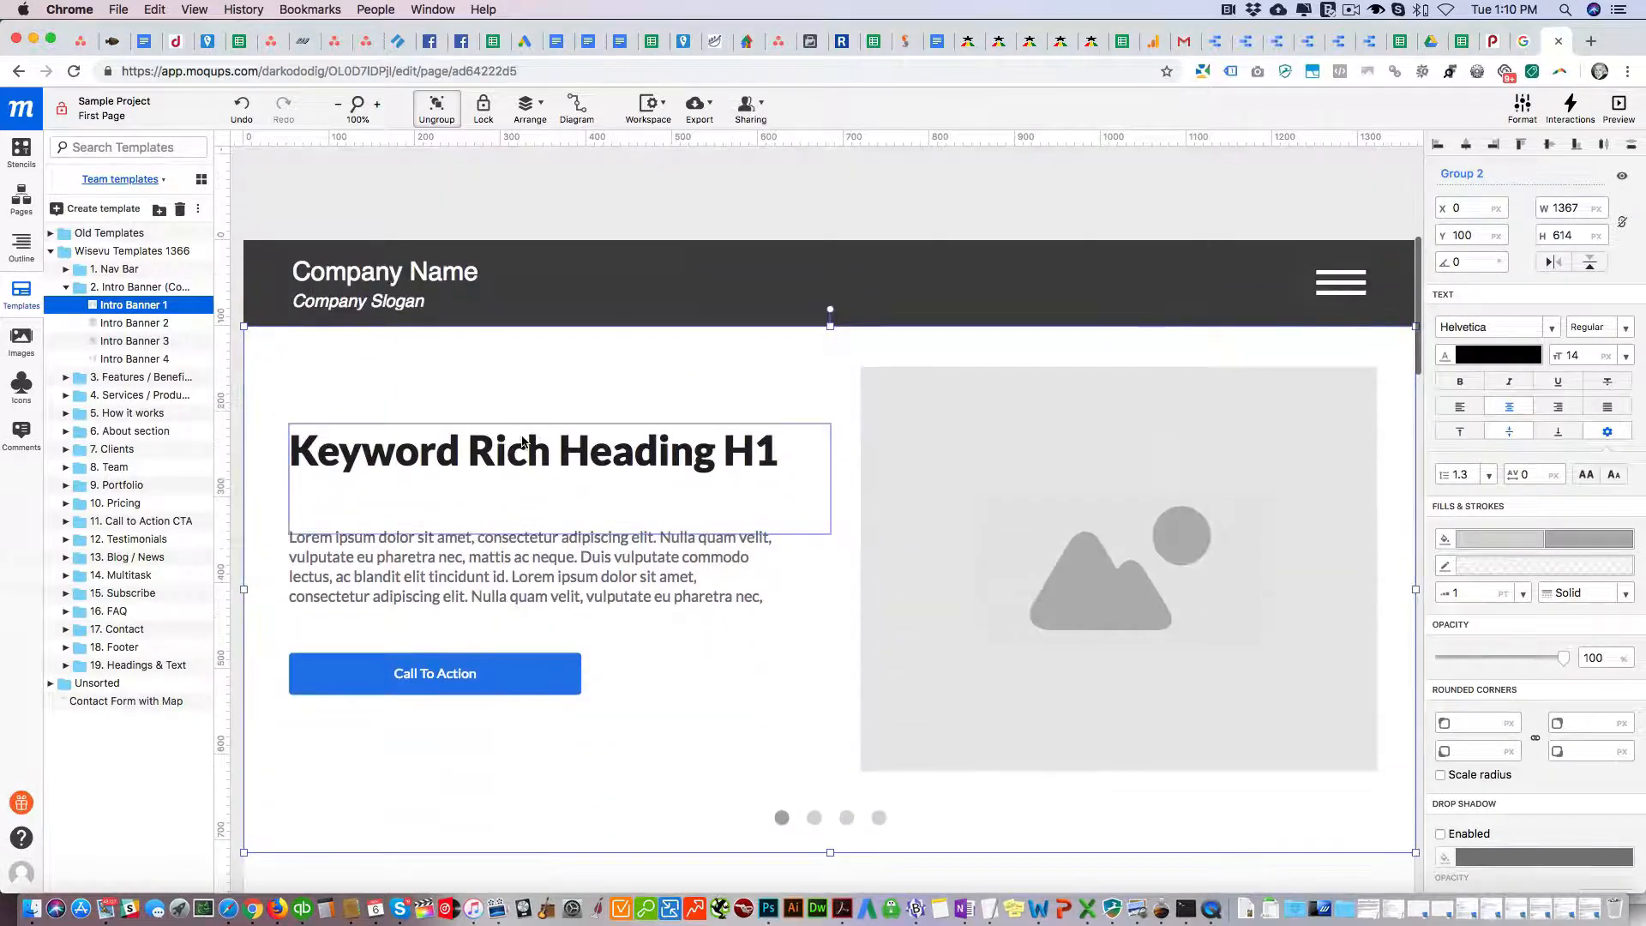
scroll(down, 3)
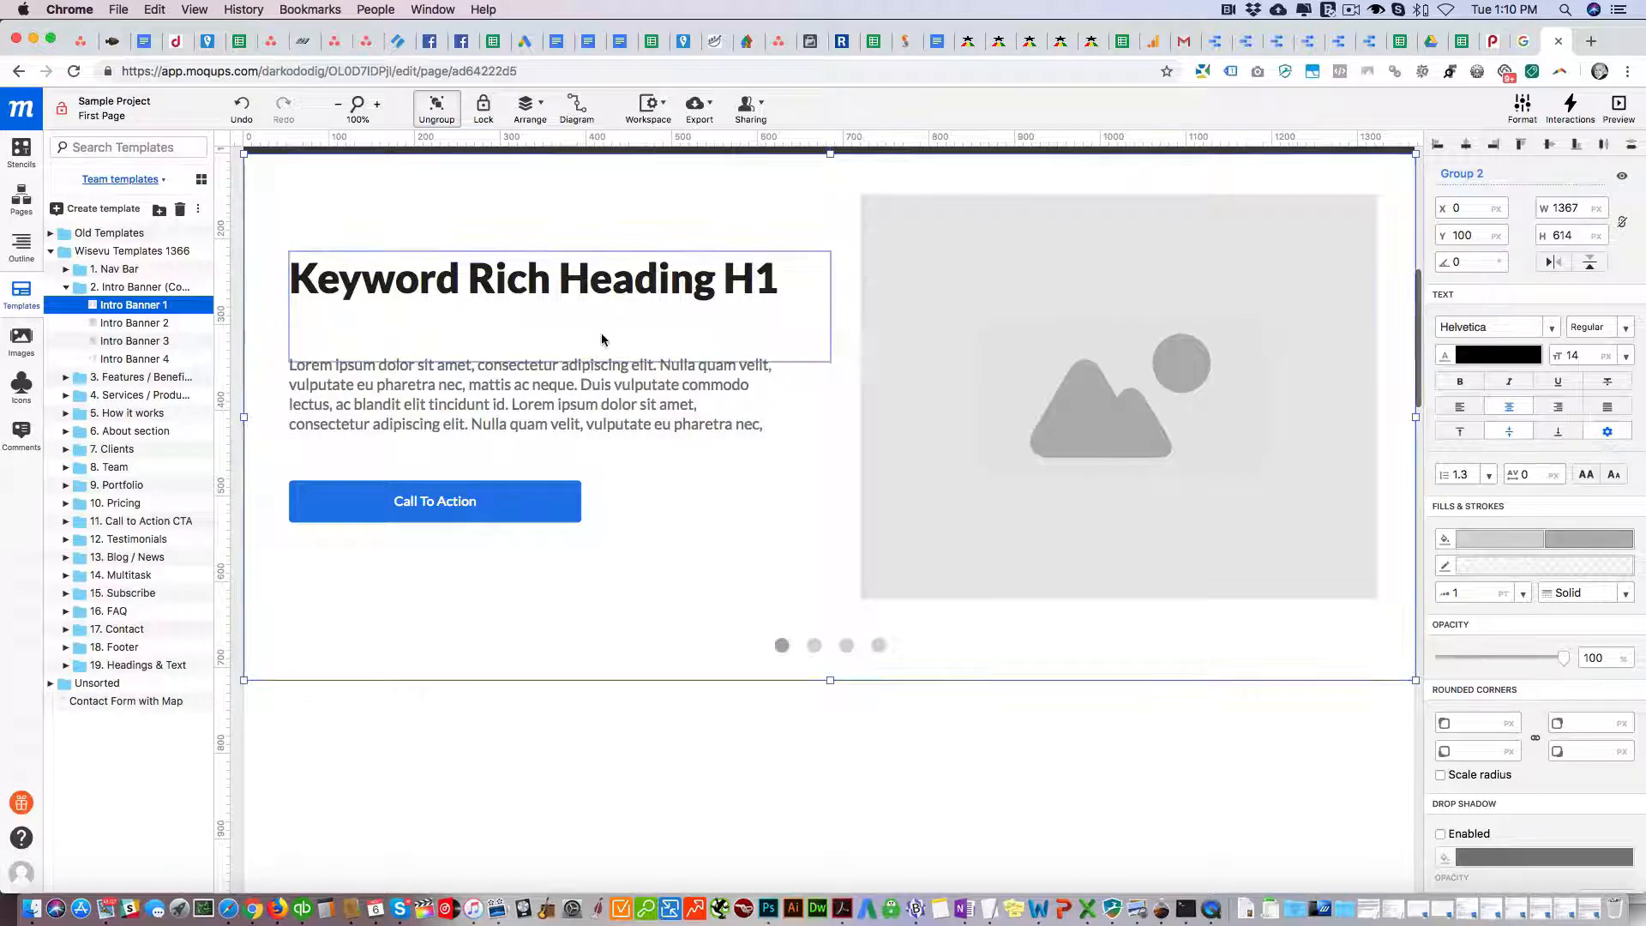
mouse_move(134, 305)
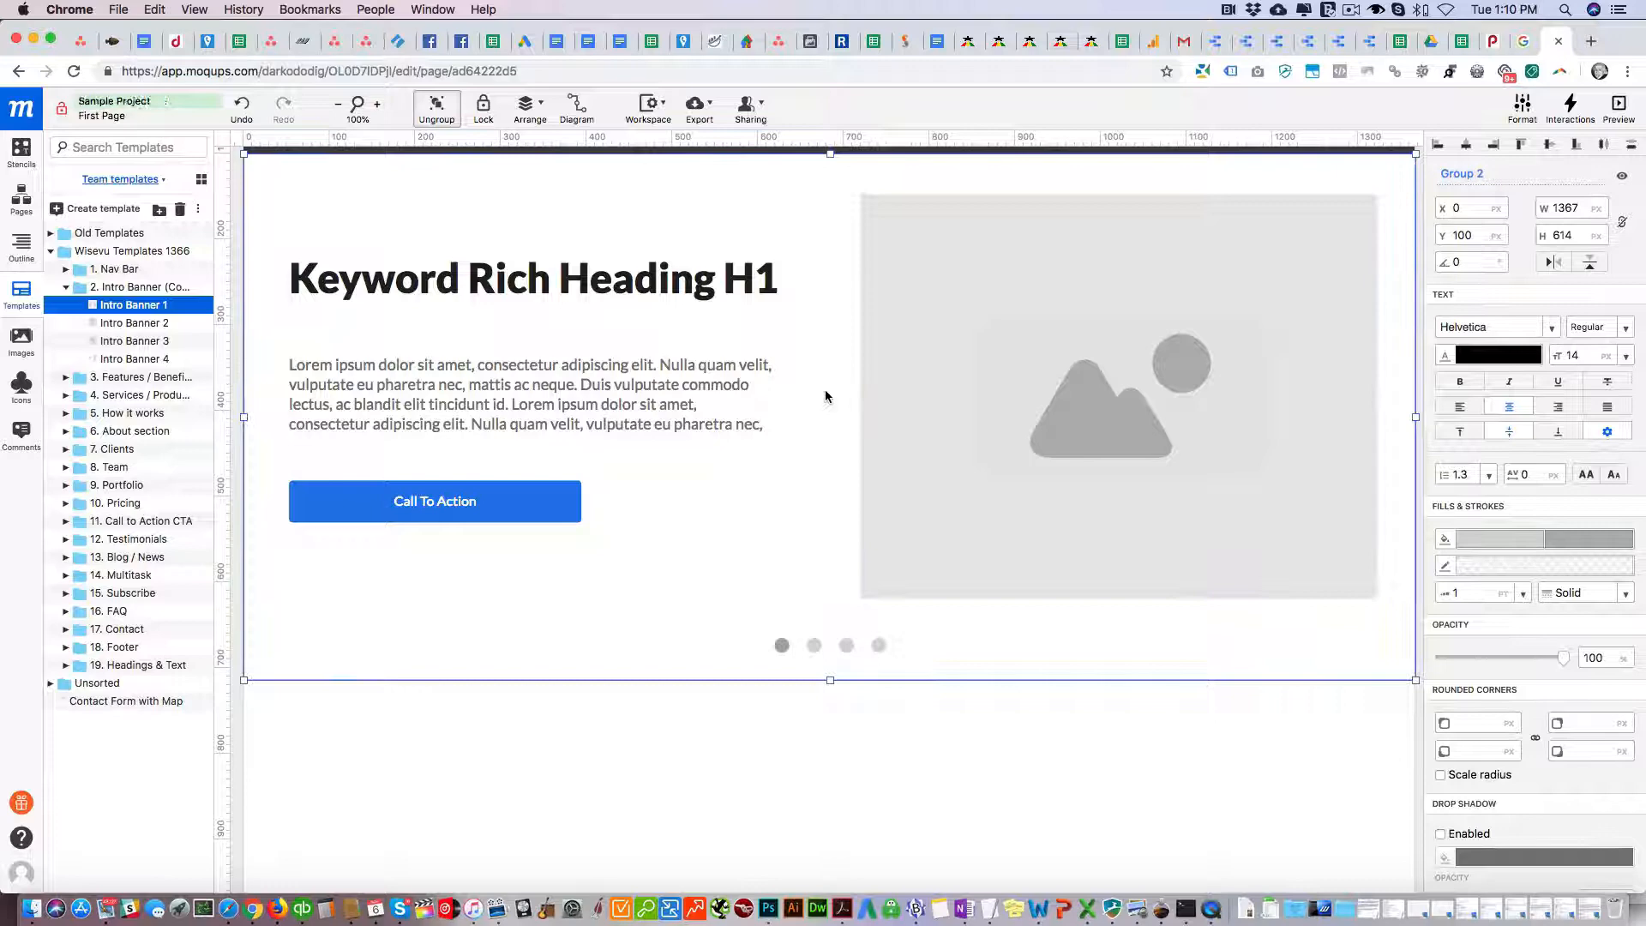
scroll(down, 3)
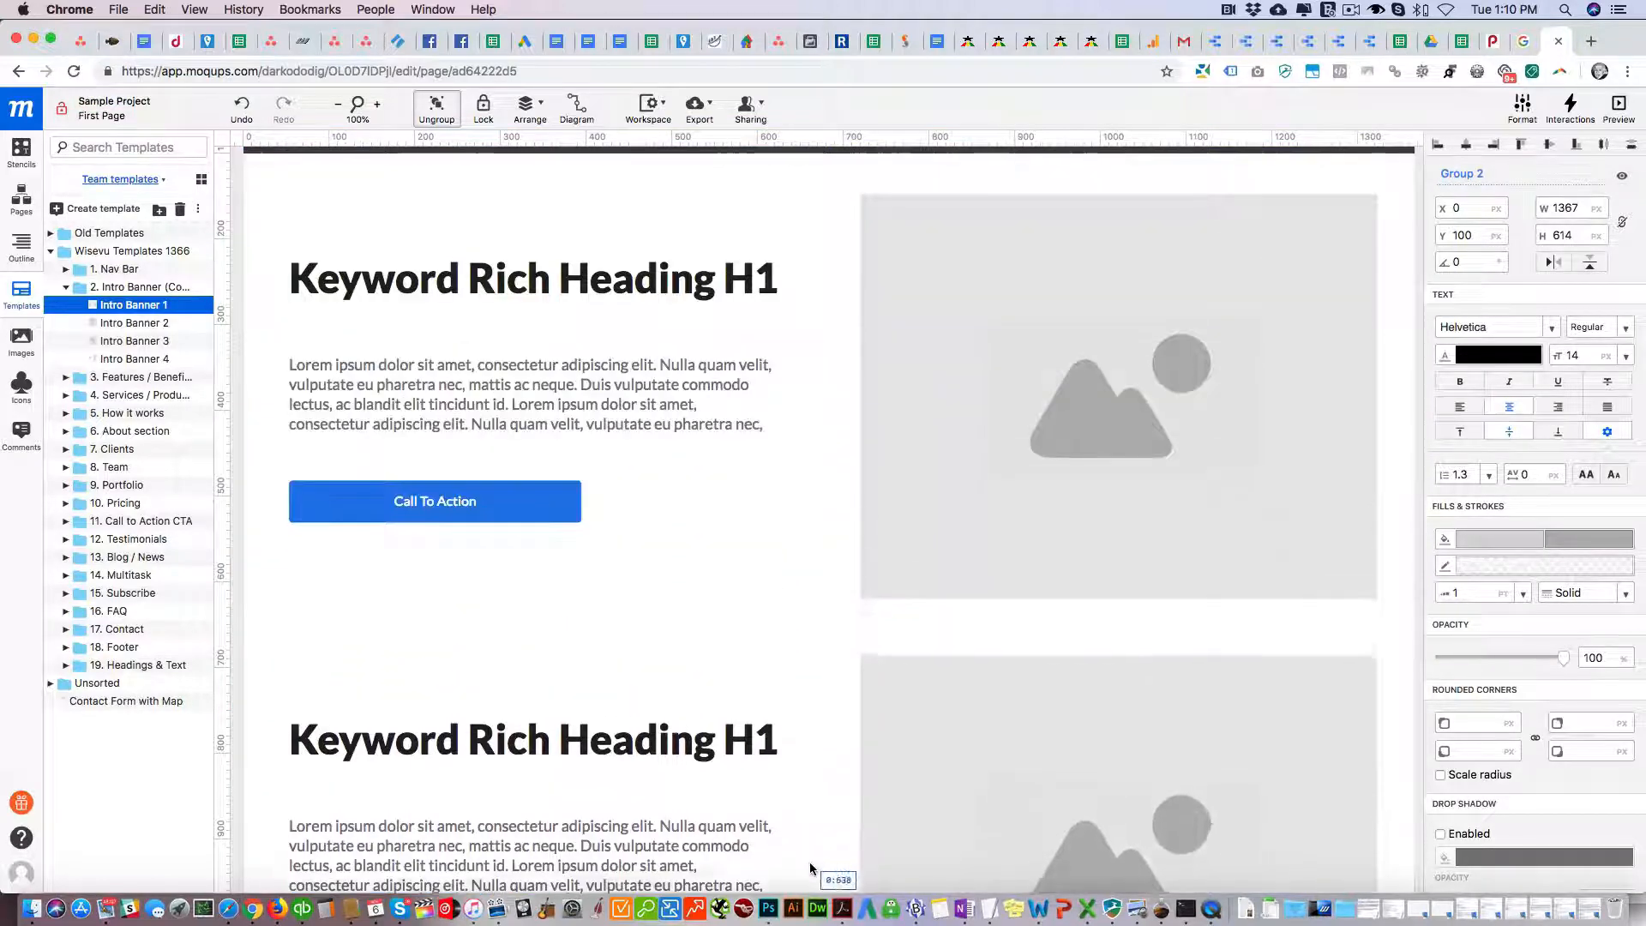
scroll(down, 3)
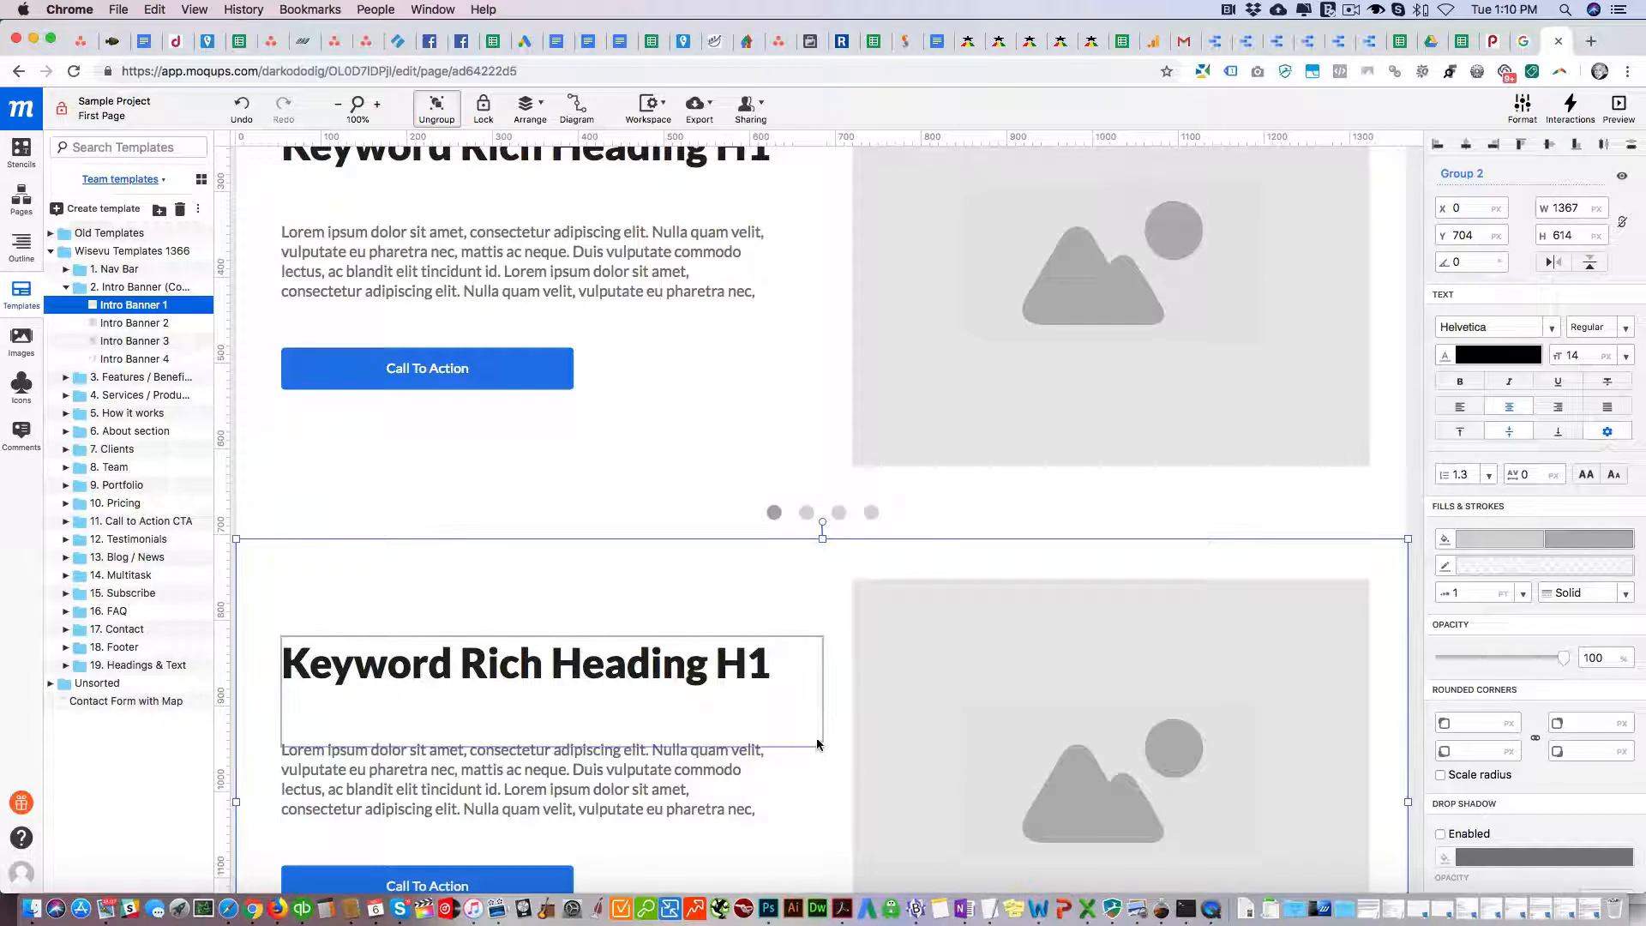
scroll(down, 3)
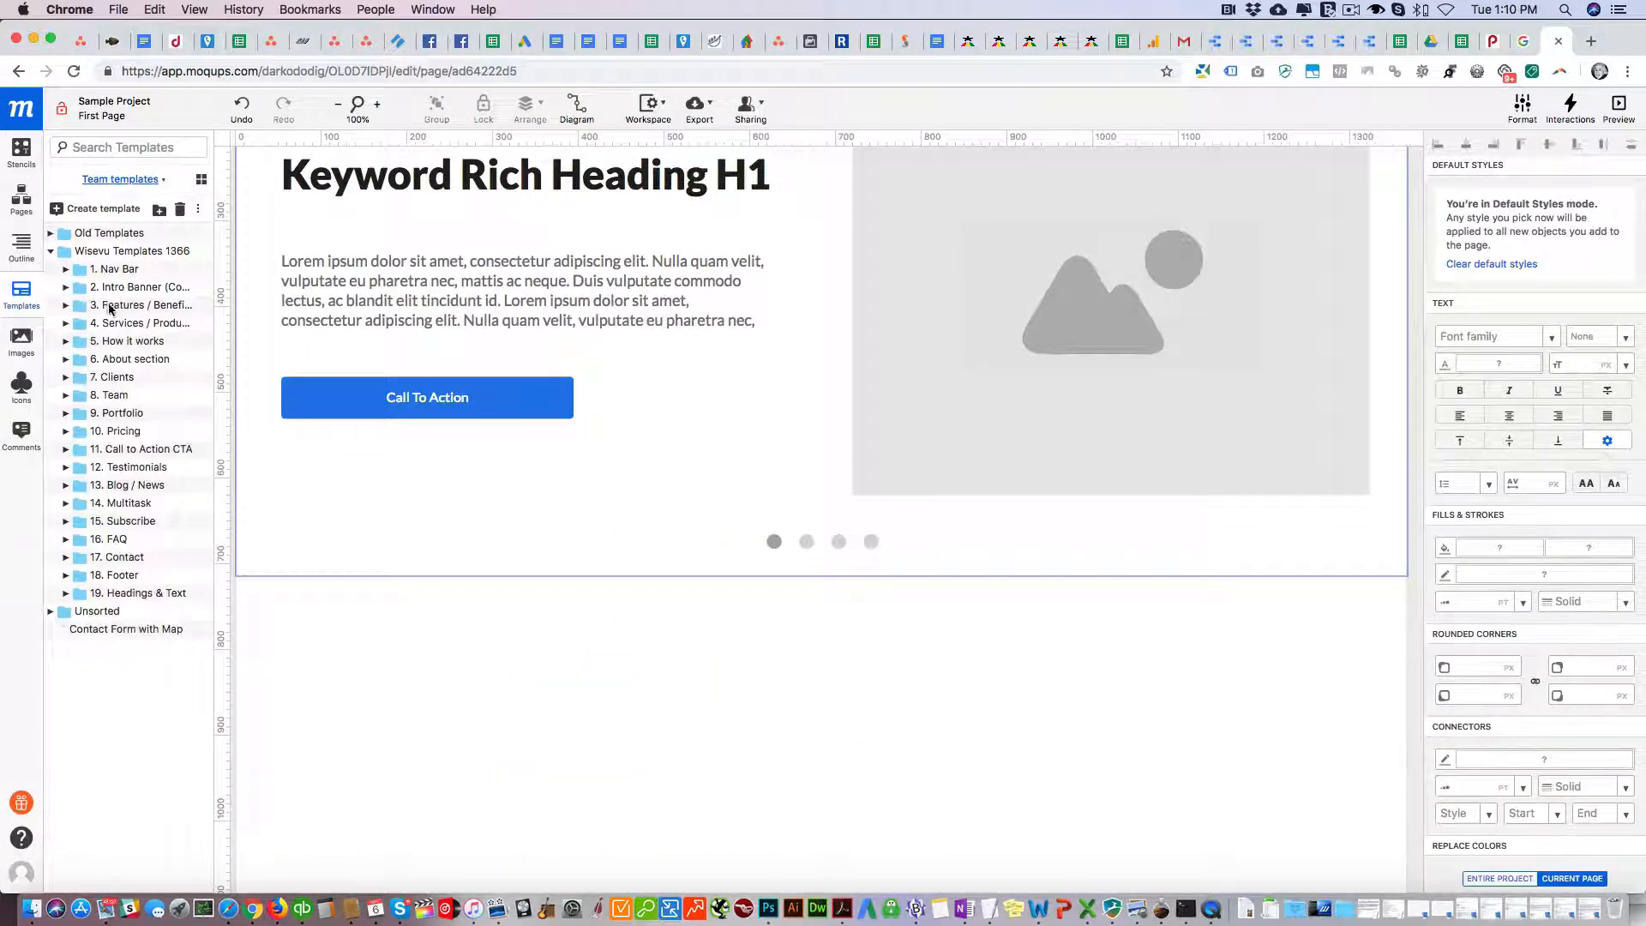
Add the fourth Features / Benefits layout with Feature One, Two and Three below the banner.
click(65, 305)
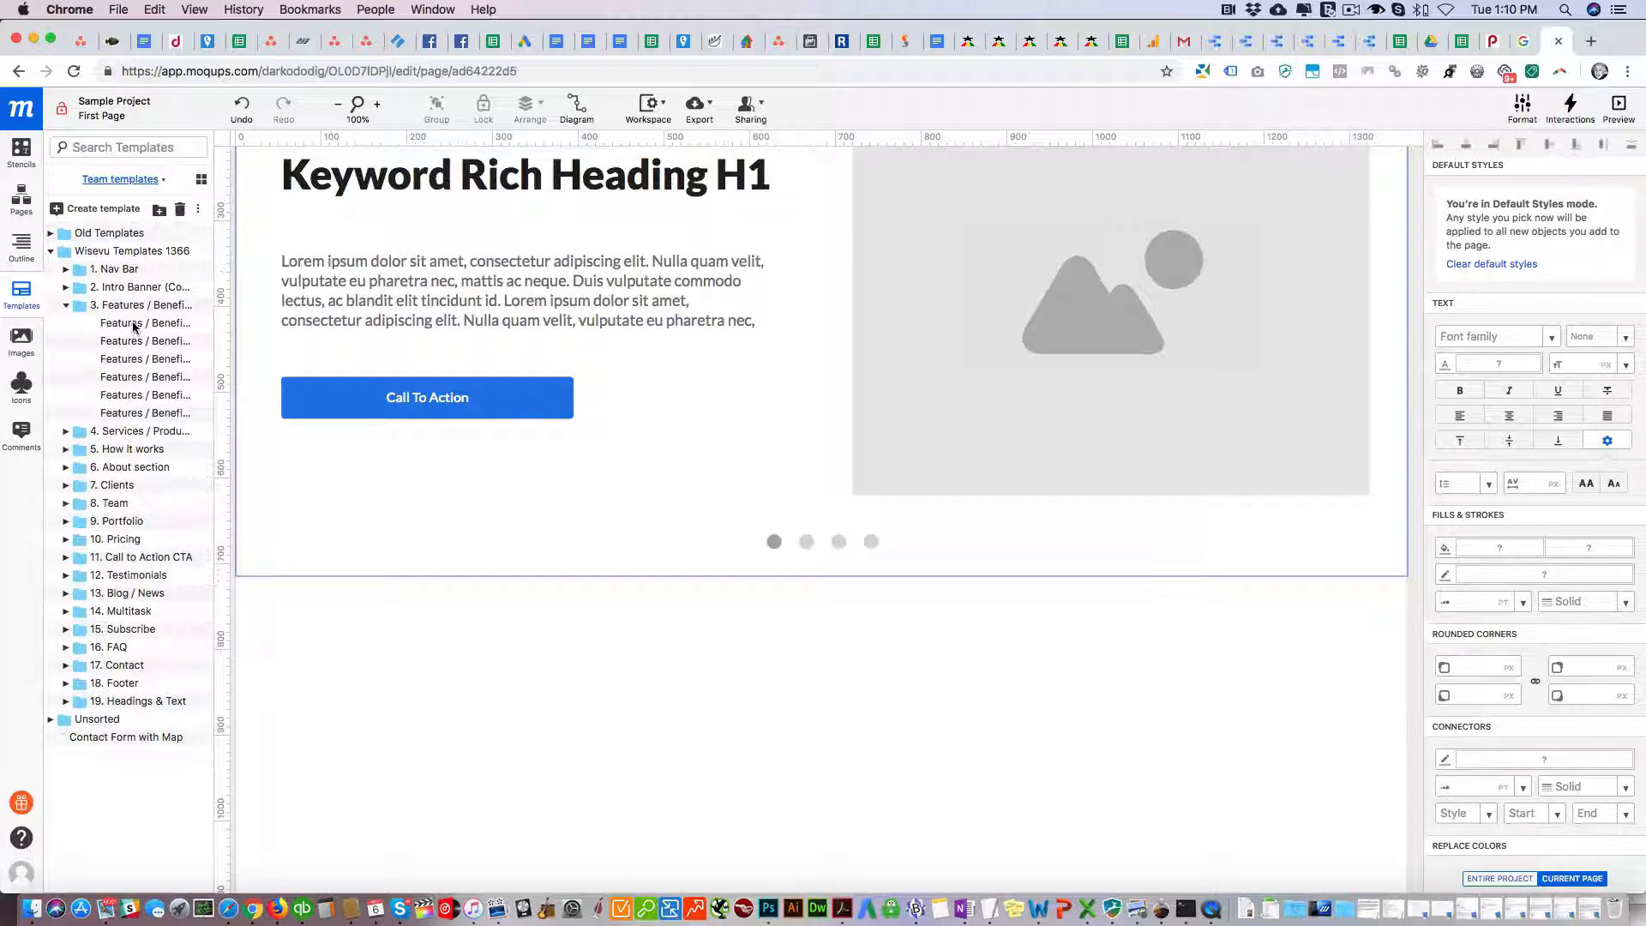
mouse_move(148, 358)
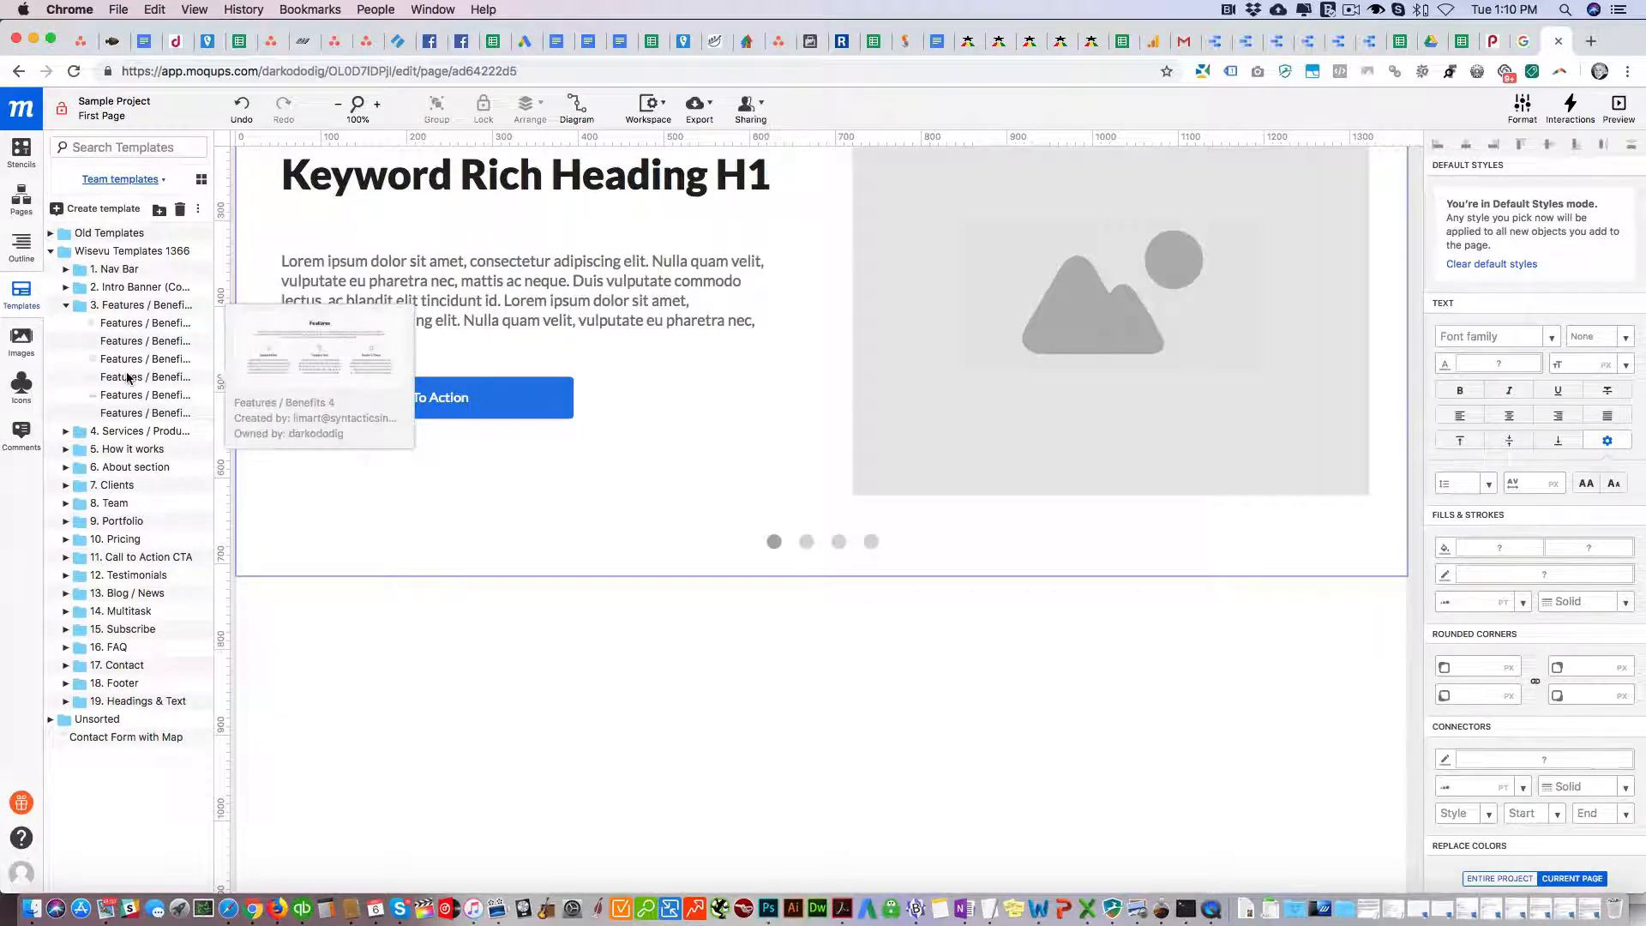
click(147, 377)
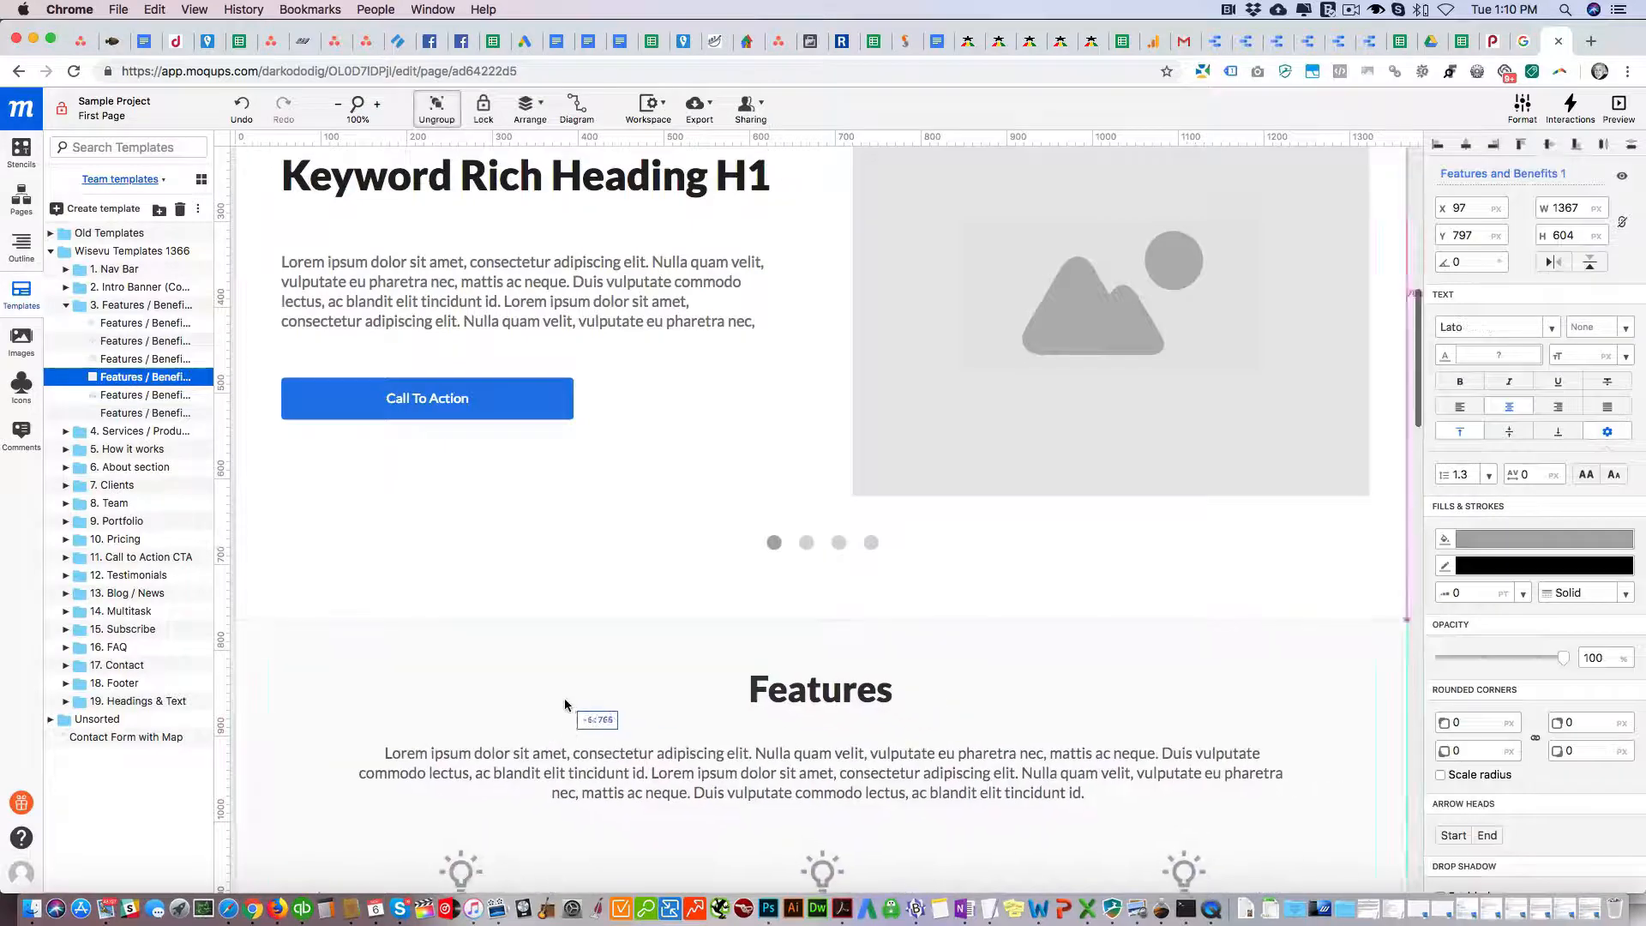
scroll(down, 3)
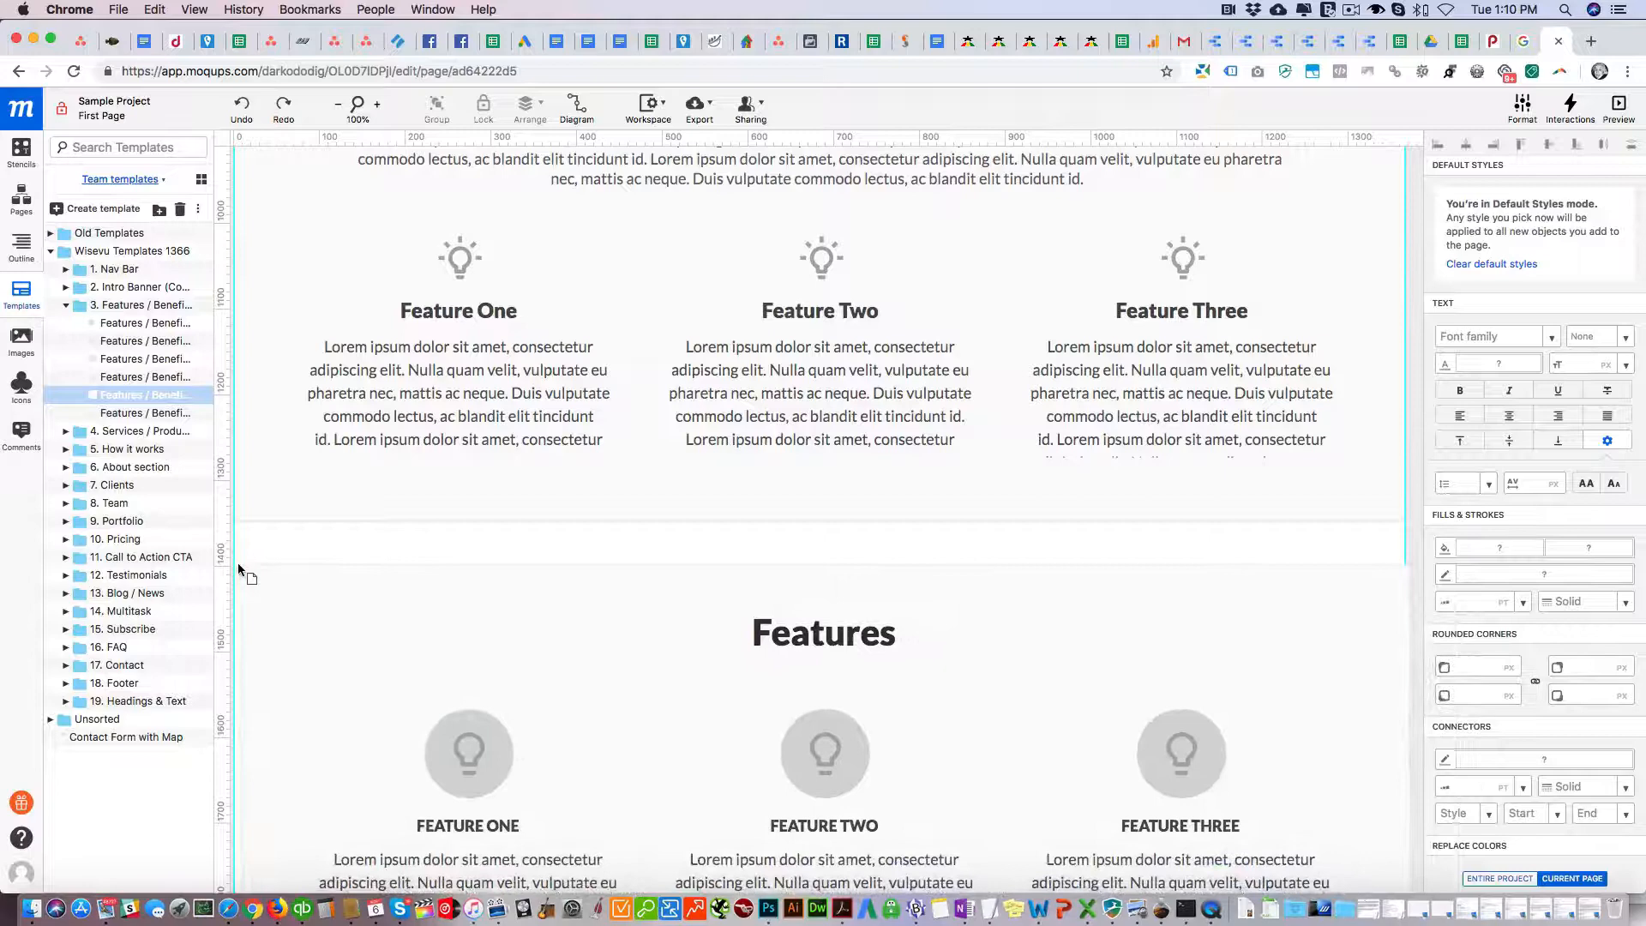
click(458, 393)
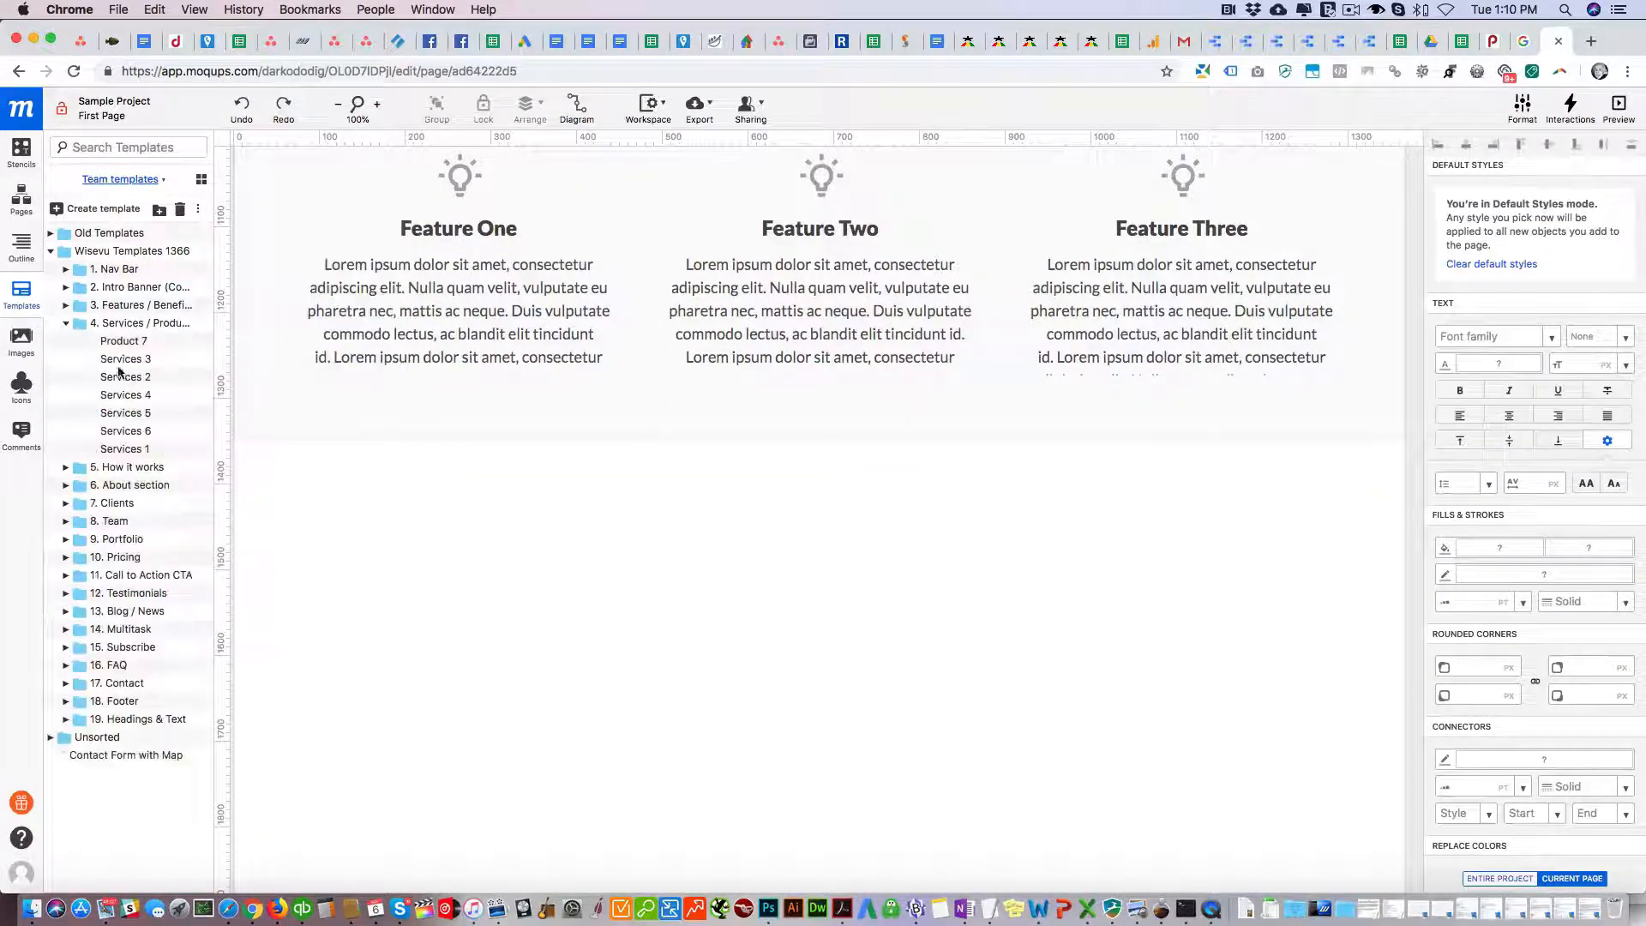
mouse_move(123, 339)
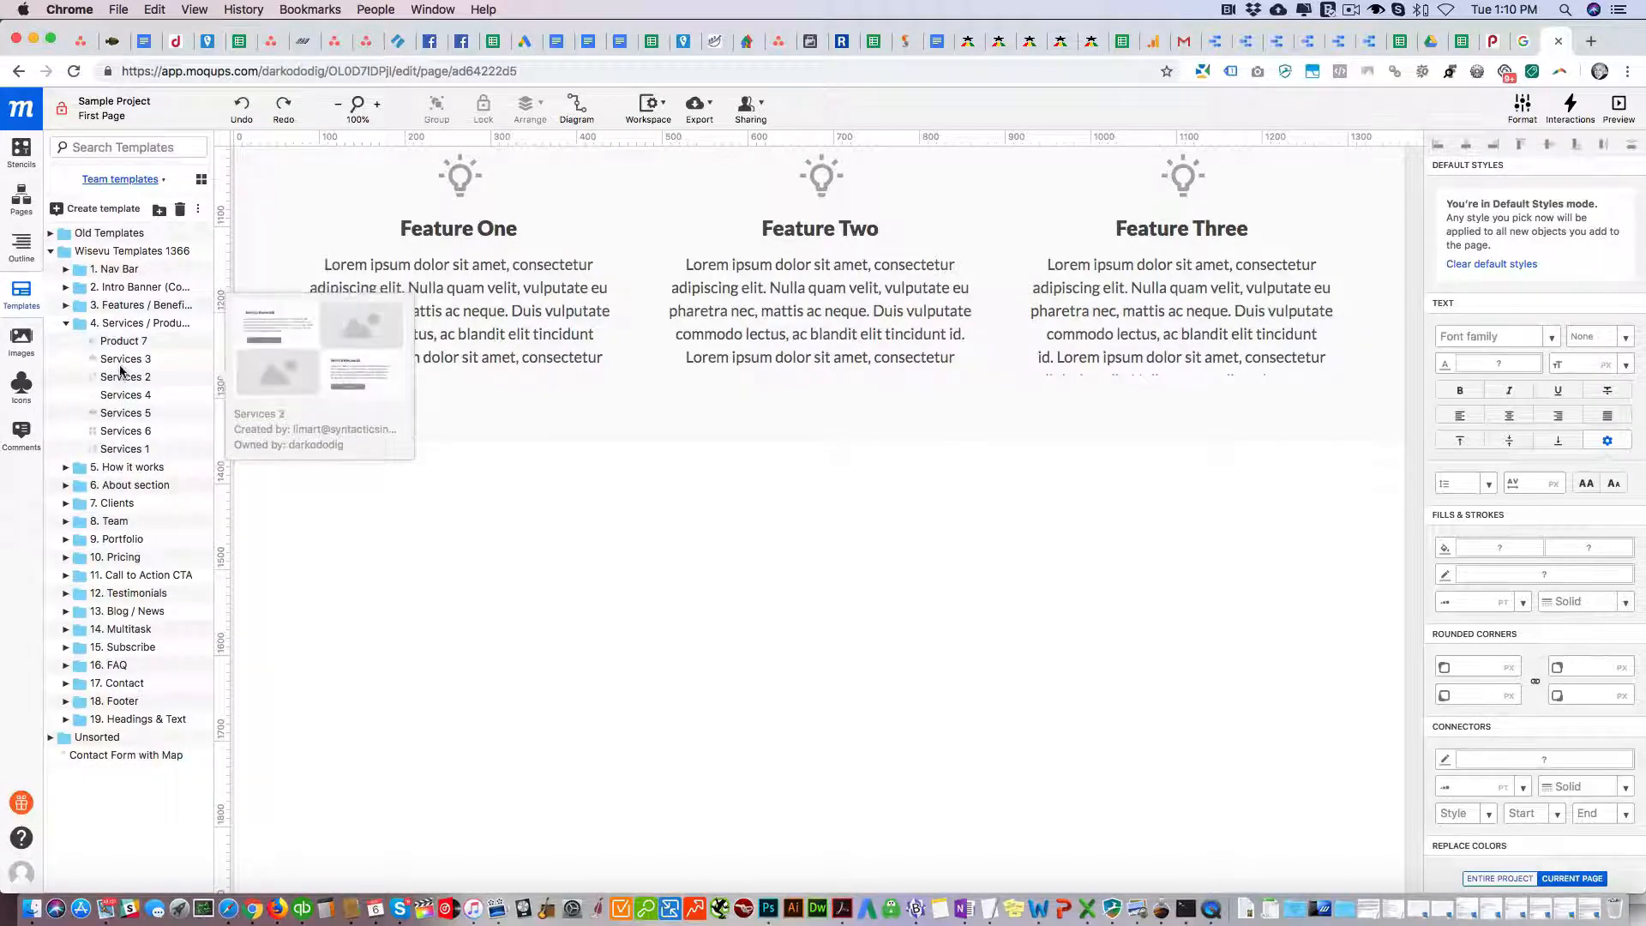
Add the Services 2 layout with Service Keywords and Learn More below the features.
click(125, 376)
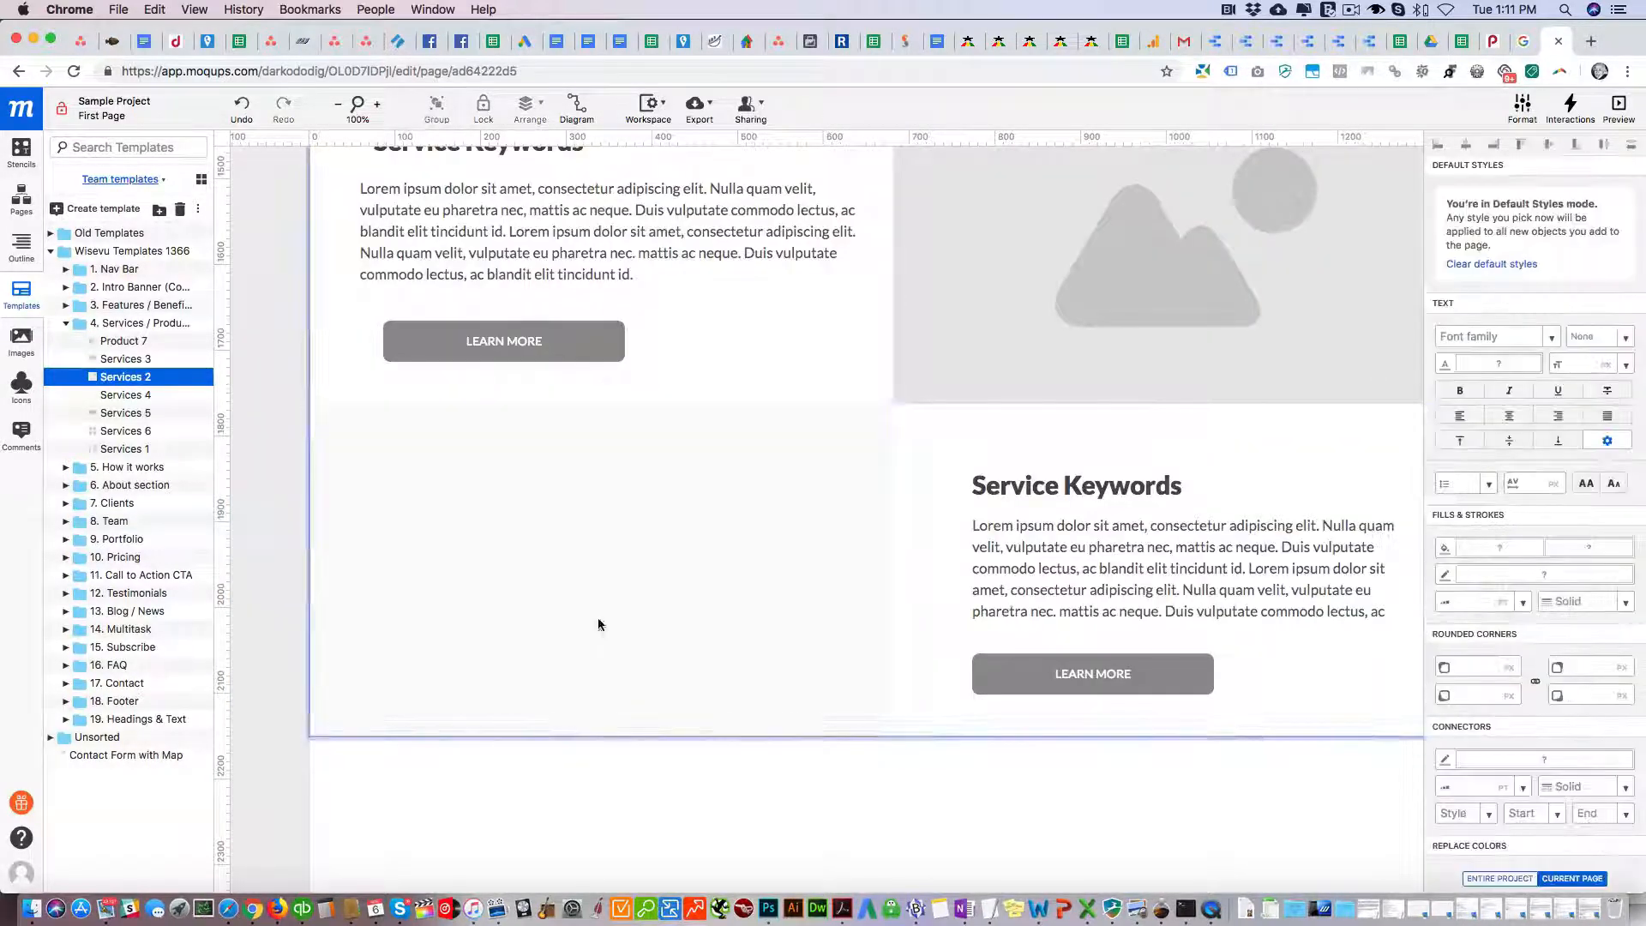
double_click(1119, 486)
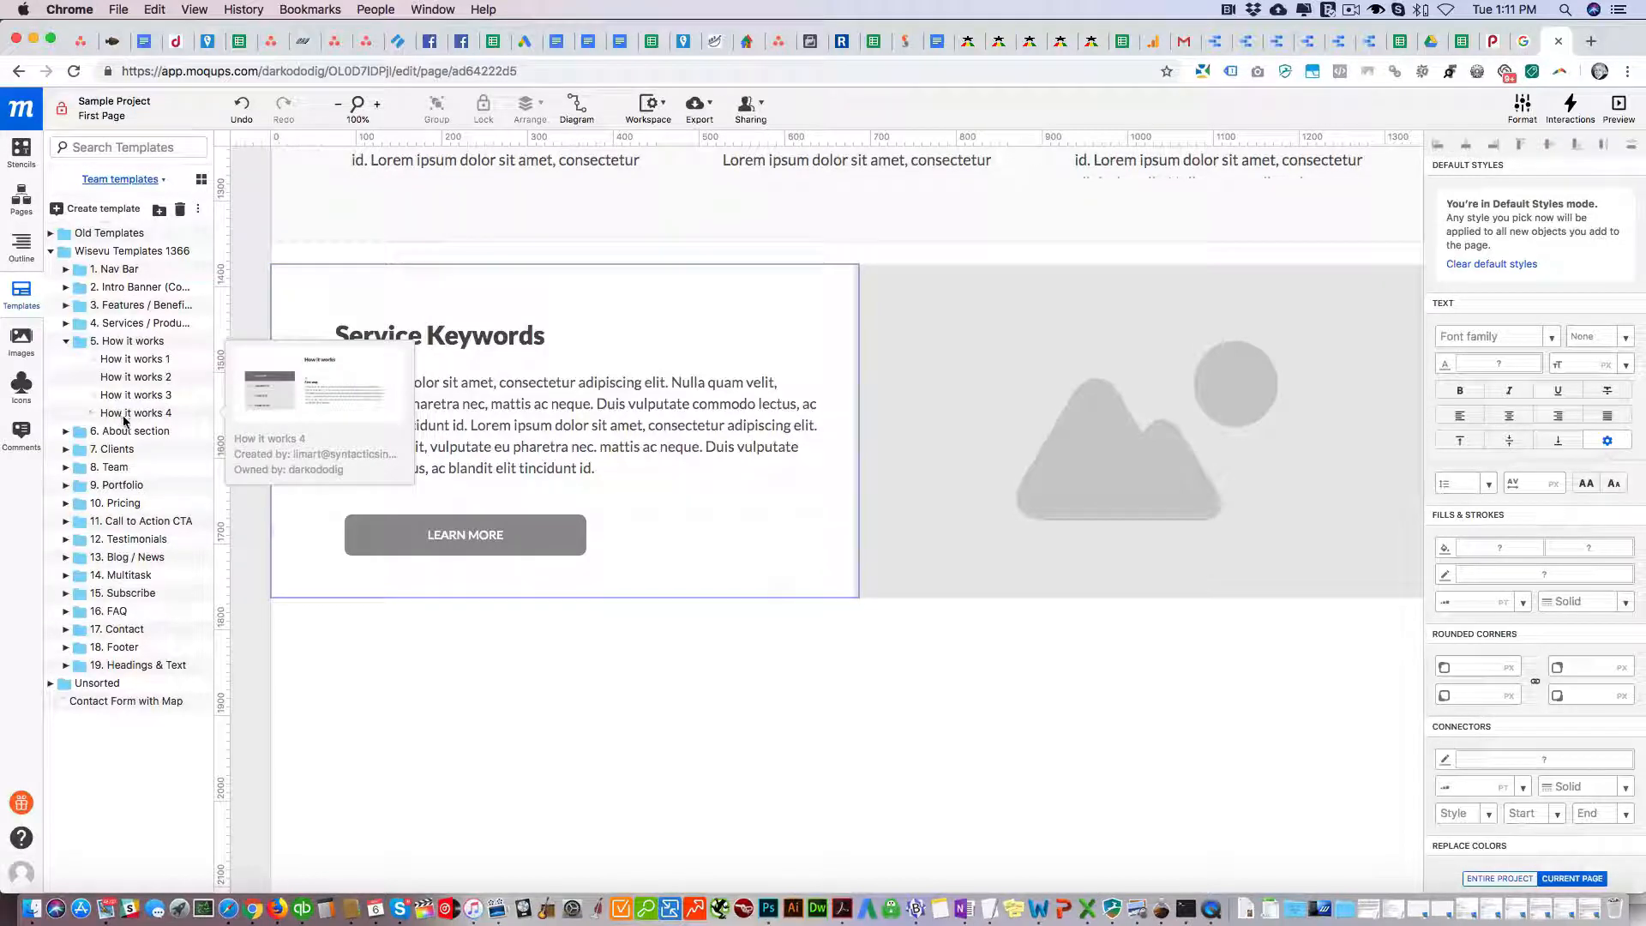
Add the About 2 layout below the services block.
click(65, 430)
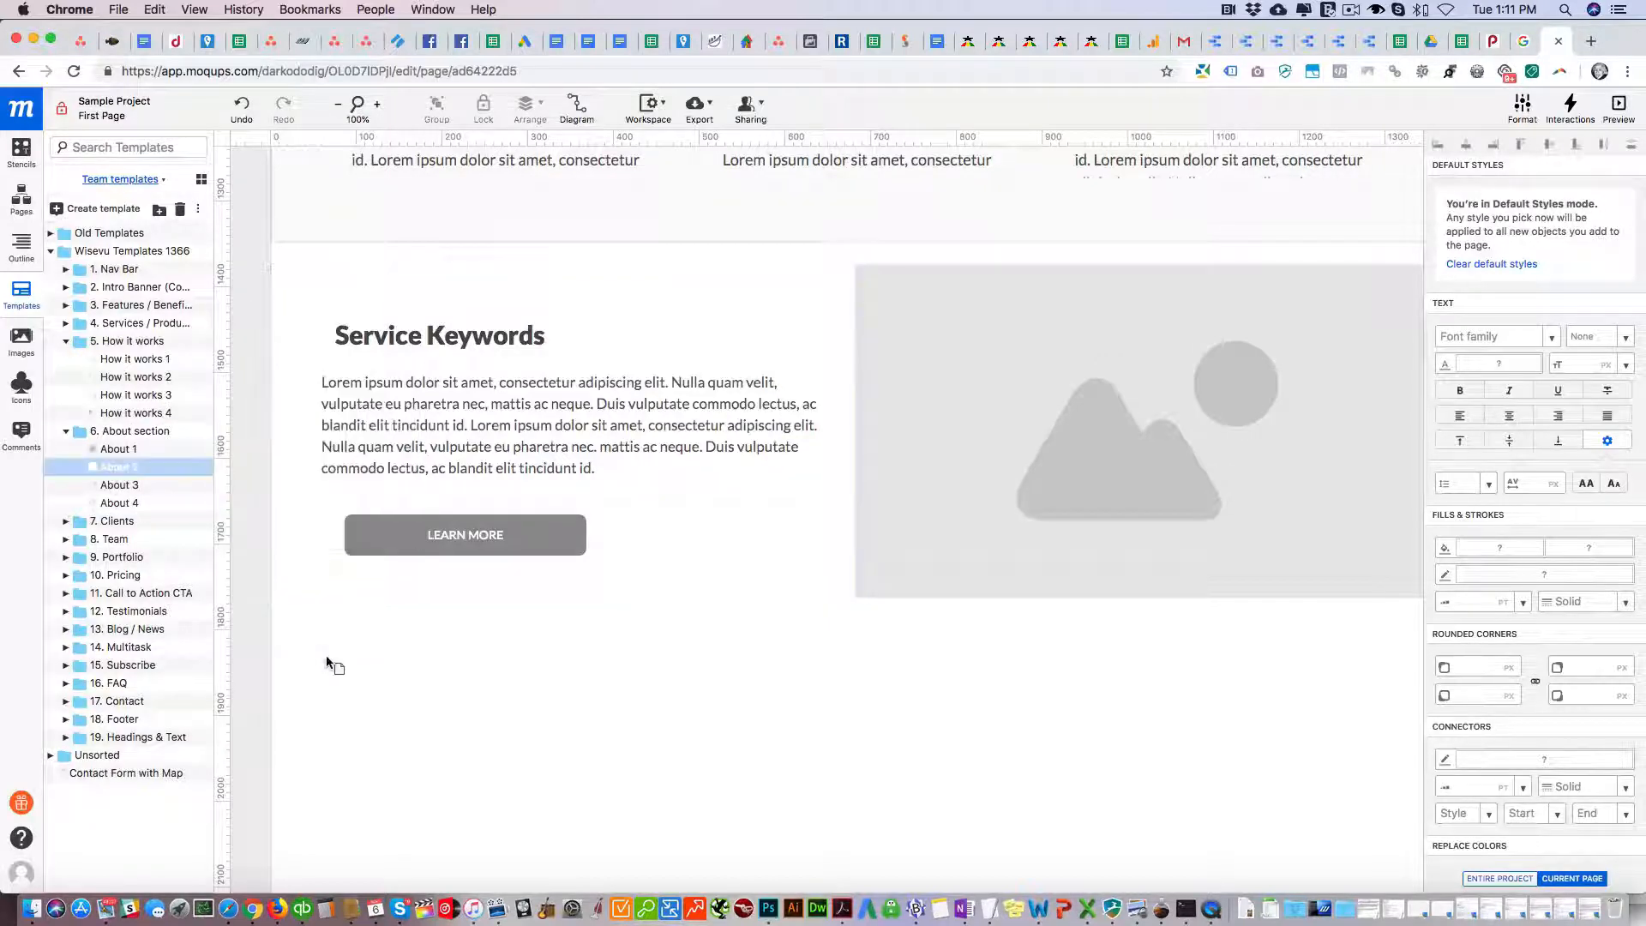
click(118, 466)
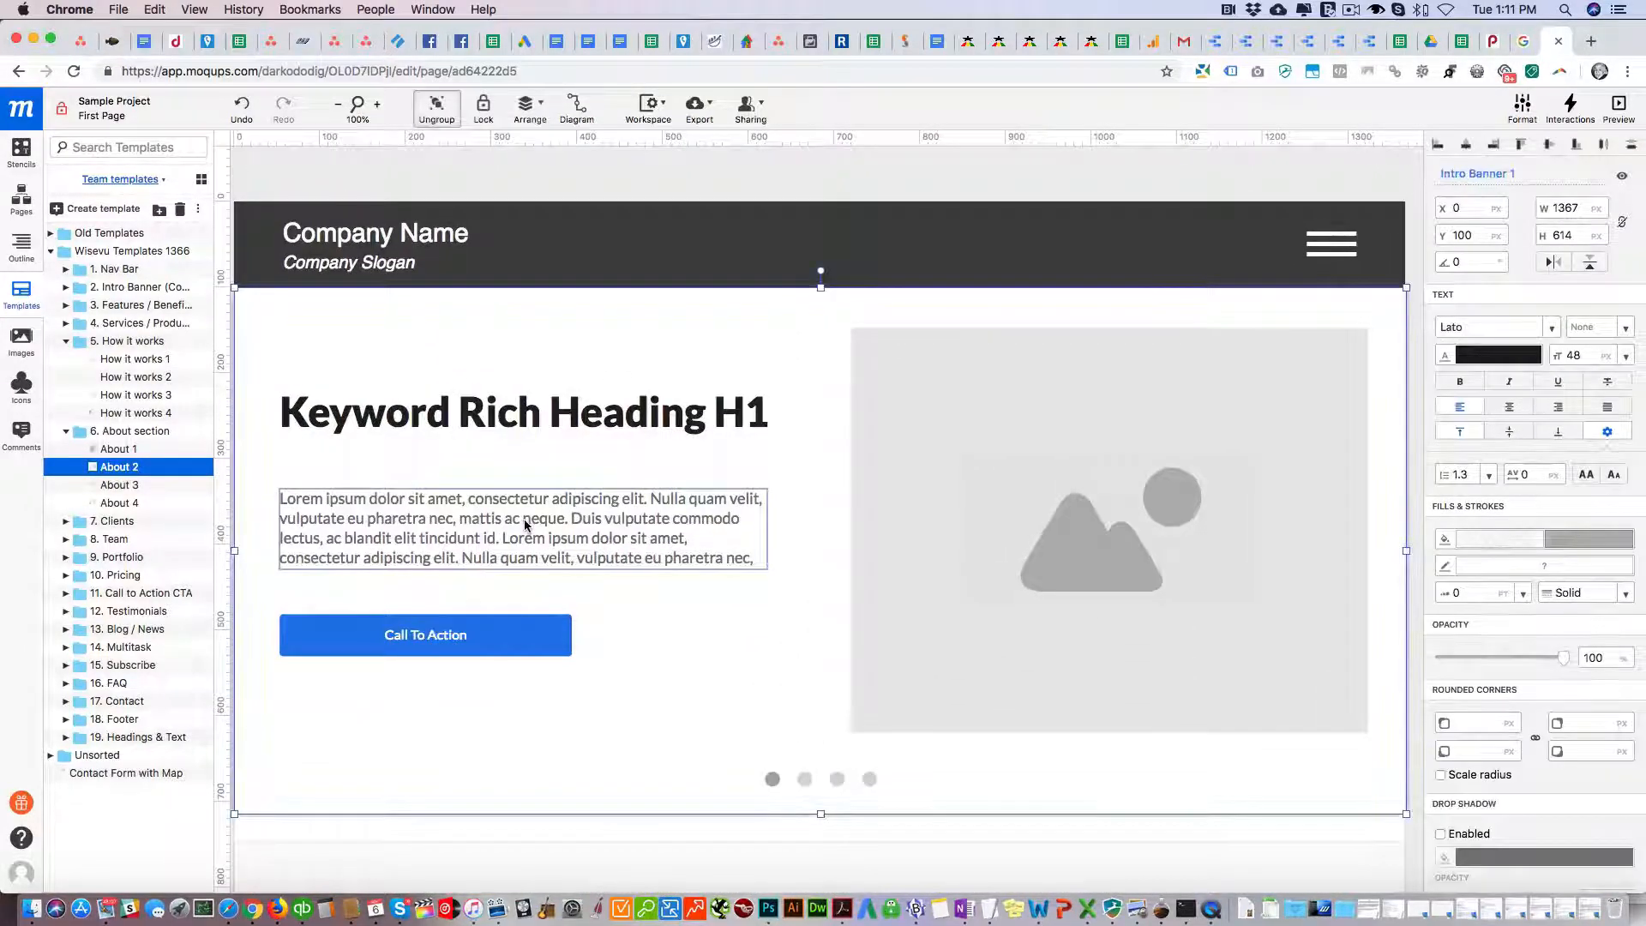
Lengthen the intro banner paragraph and move the Call To Action button down beneath it.
double_click(521, 529)
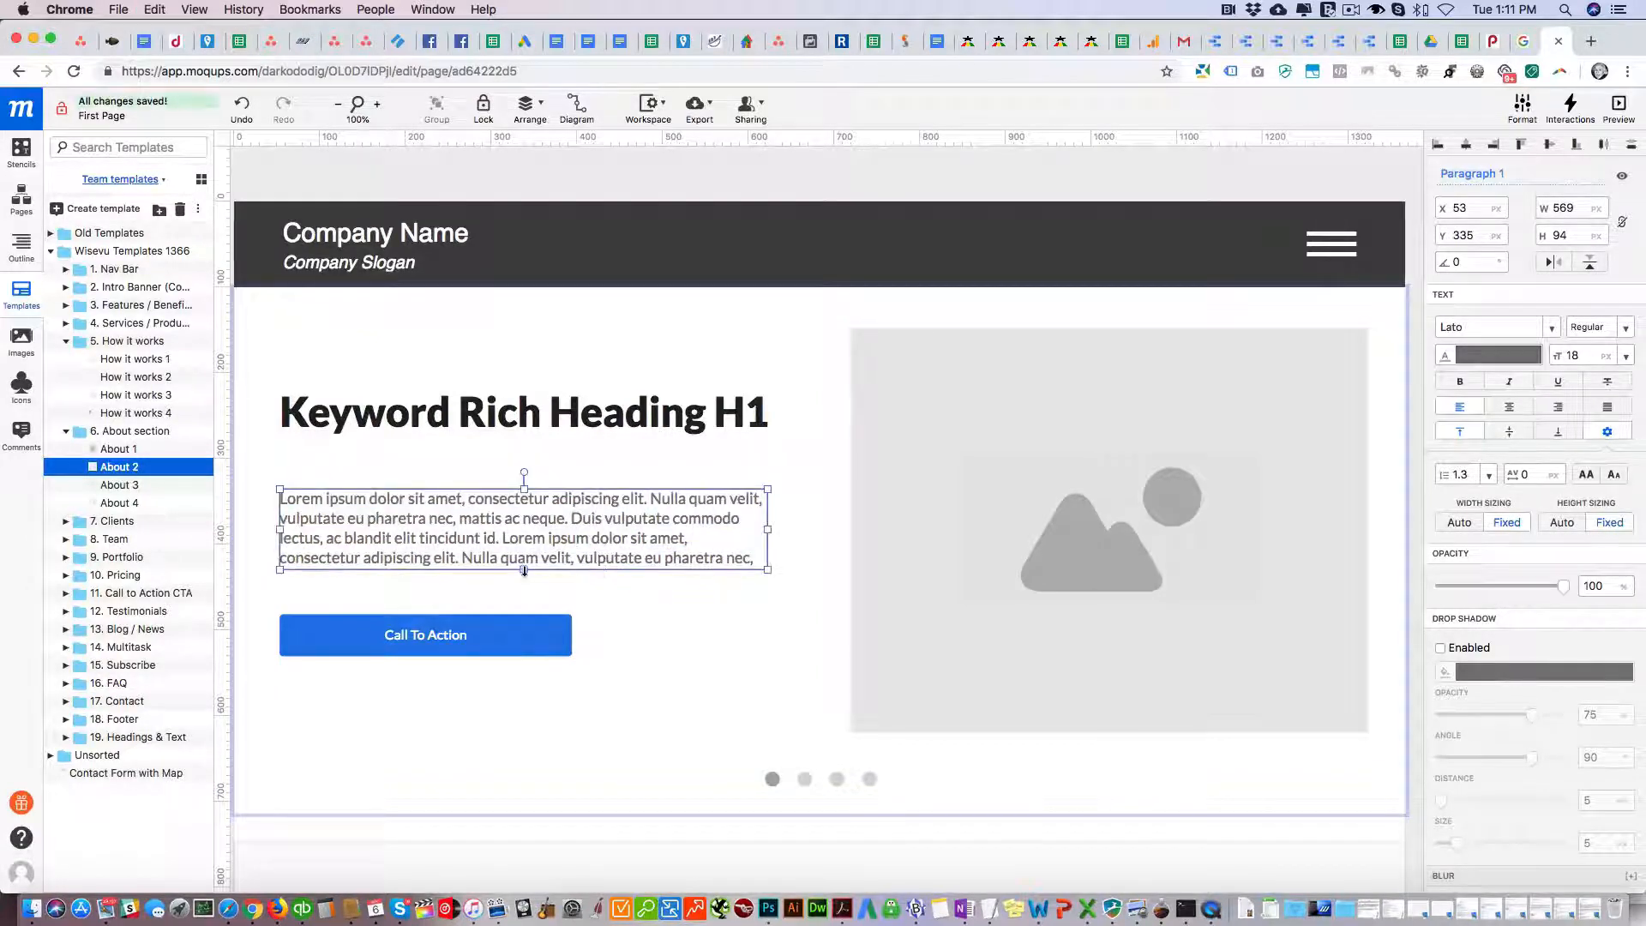
click(425, 634)
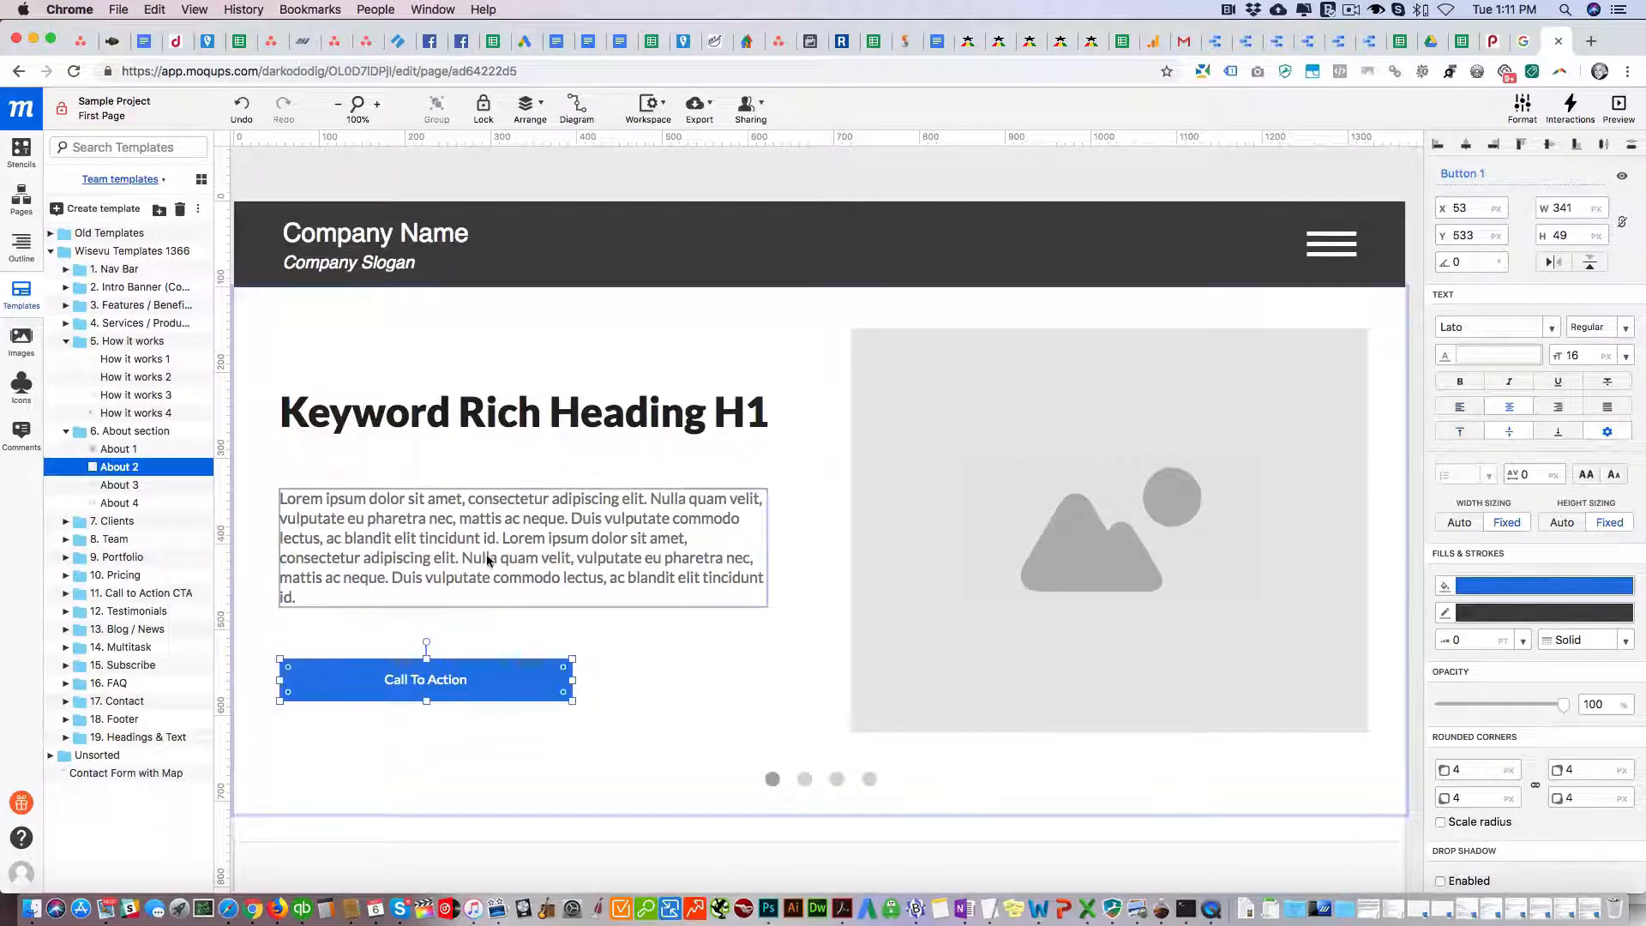
click(521, 547)
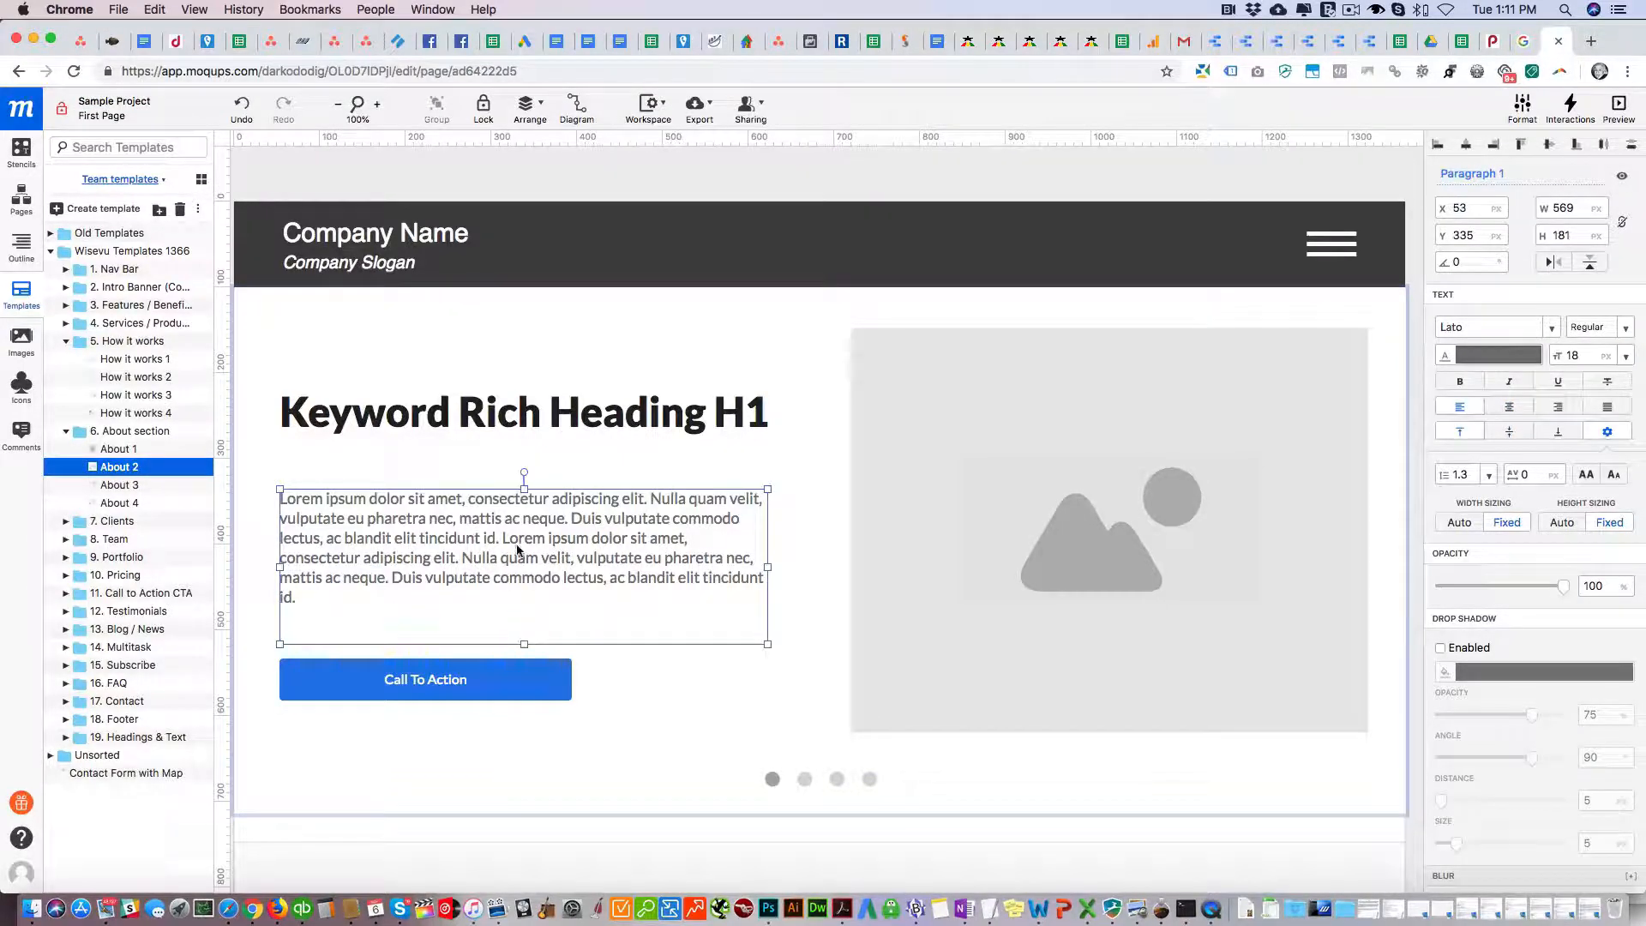
click(692, 221)
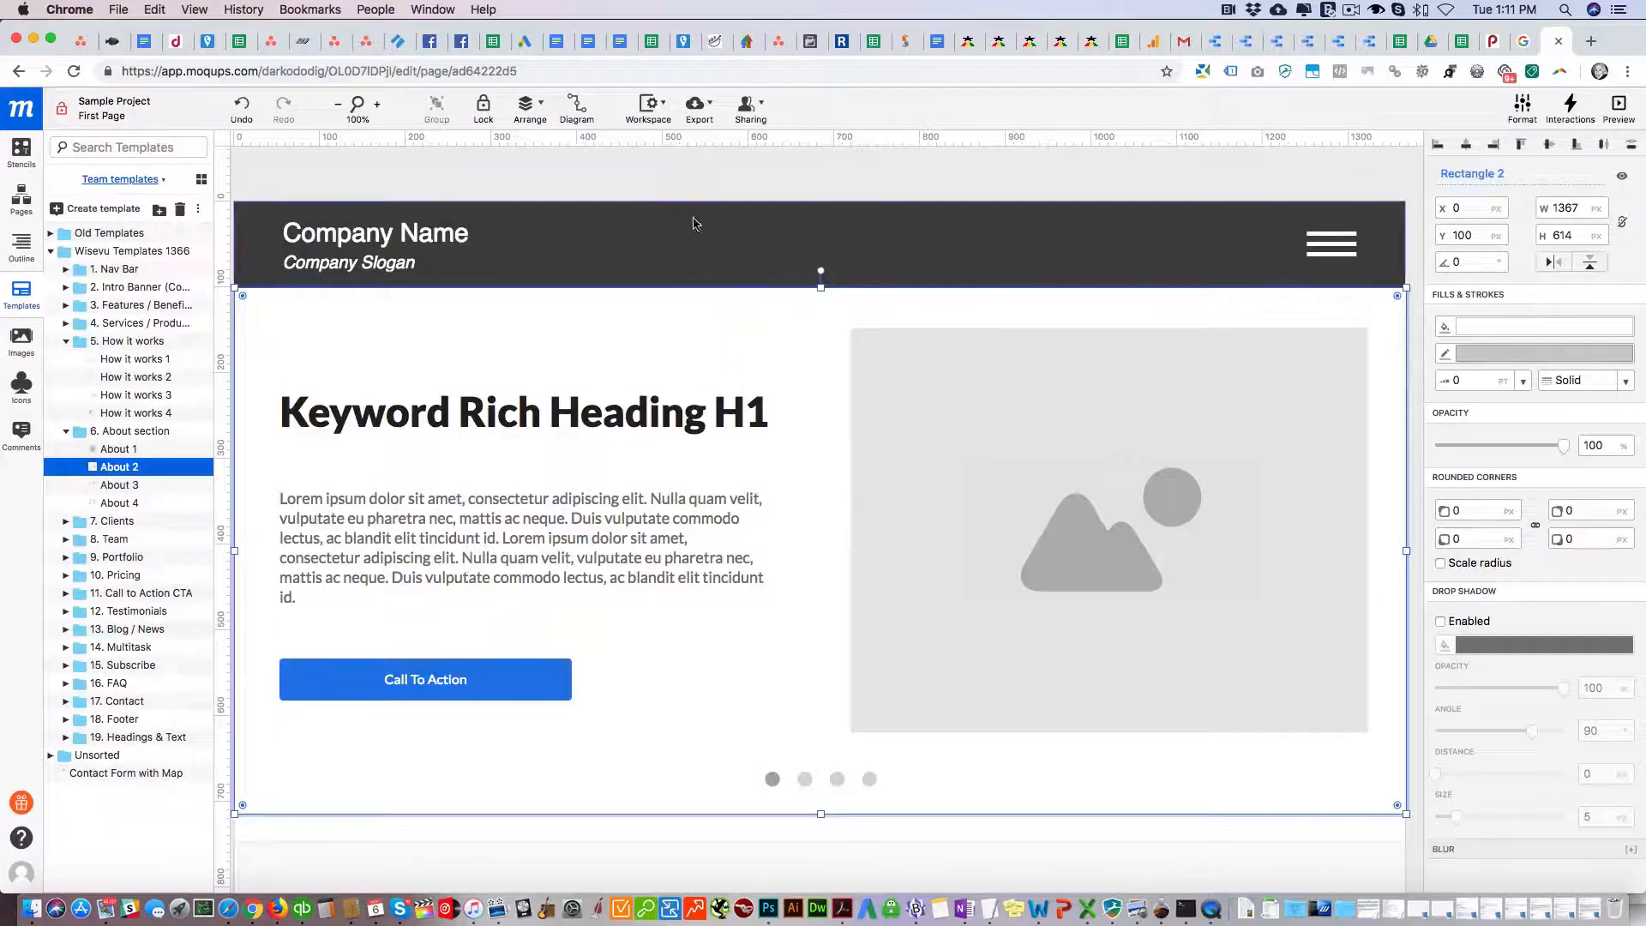